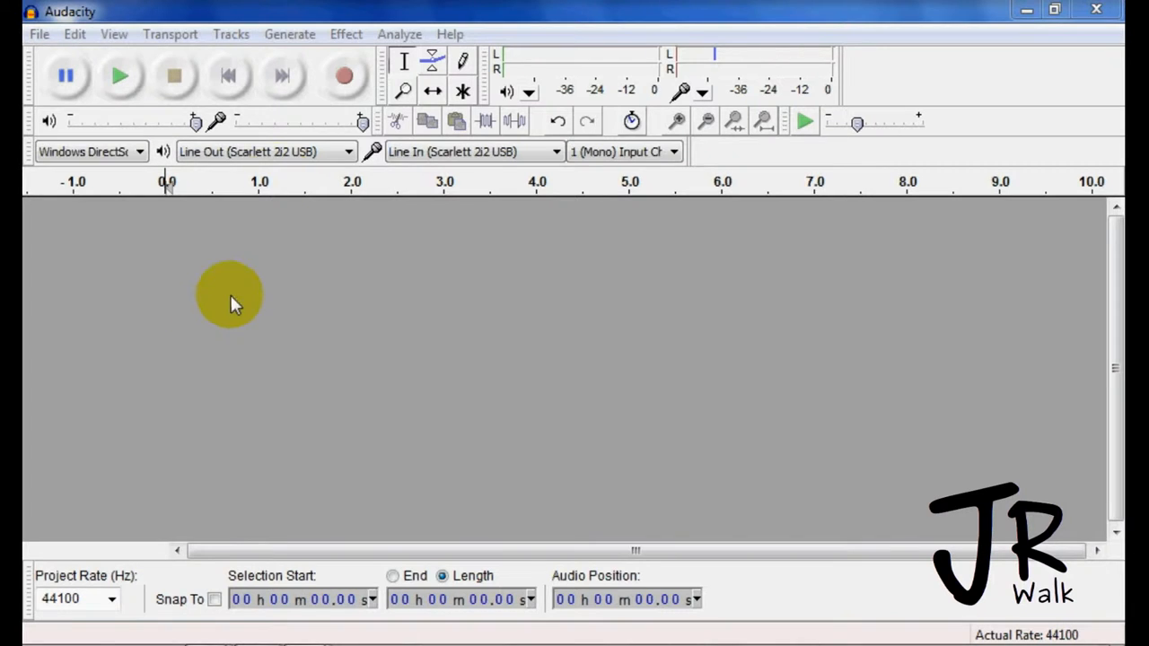
- Record two separate voice takes, the second starting about two seconds in
{"action": "left_click", "coordinate": [345, 76]}
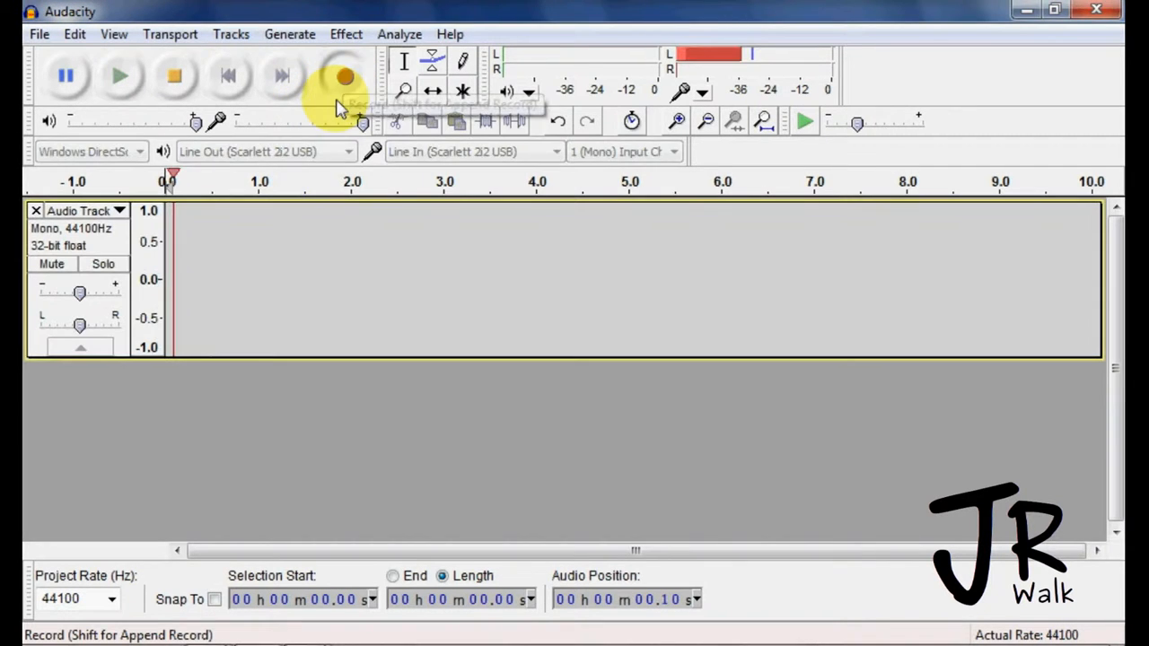
{"action": "left_click", "coordinate": [346, 75]}
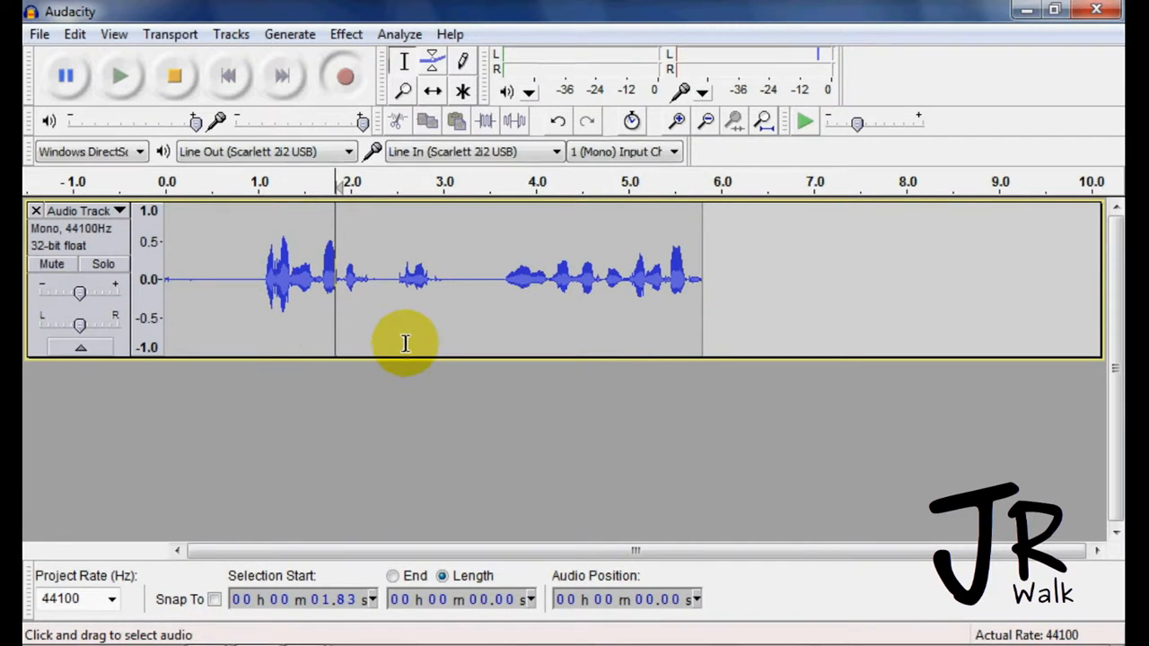
{"action": "left_click", "coordinate": [345, 75]}
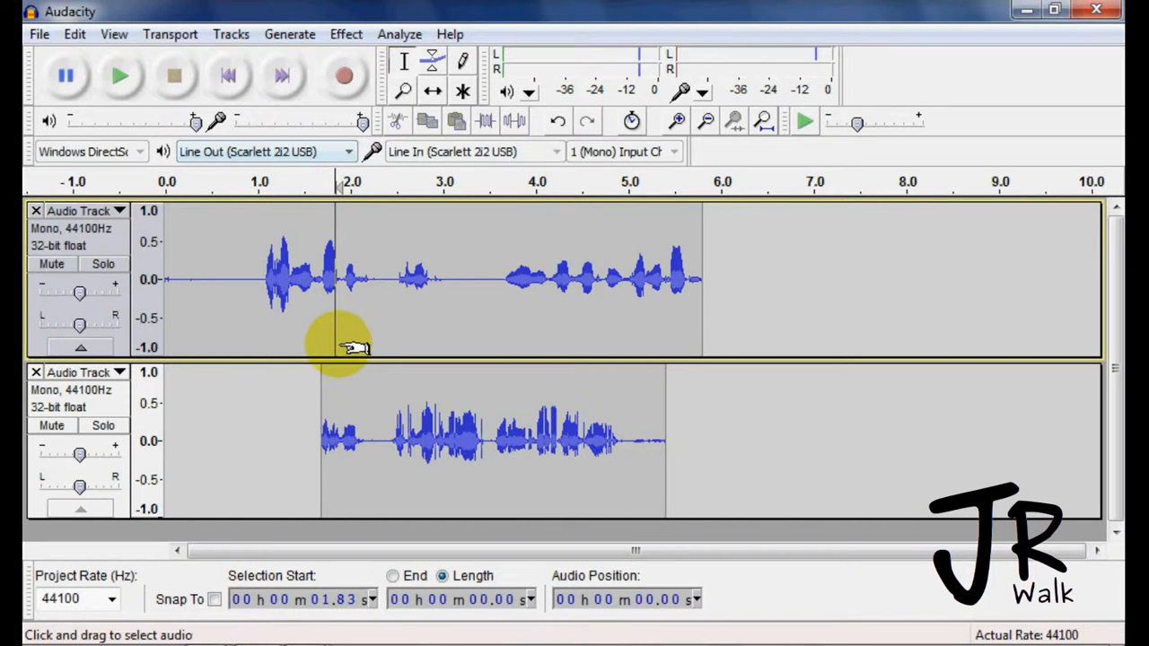
{"action": "mouse_move", "coordinate": [240, 339]}
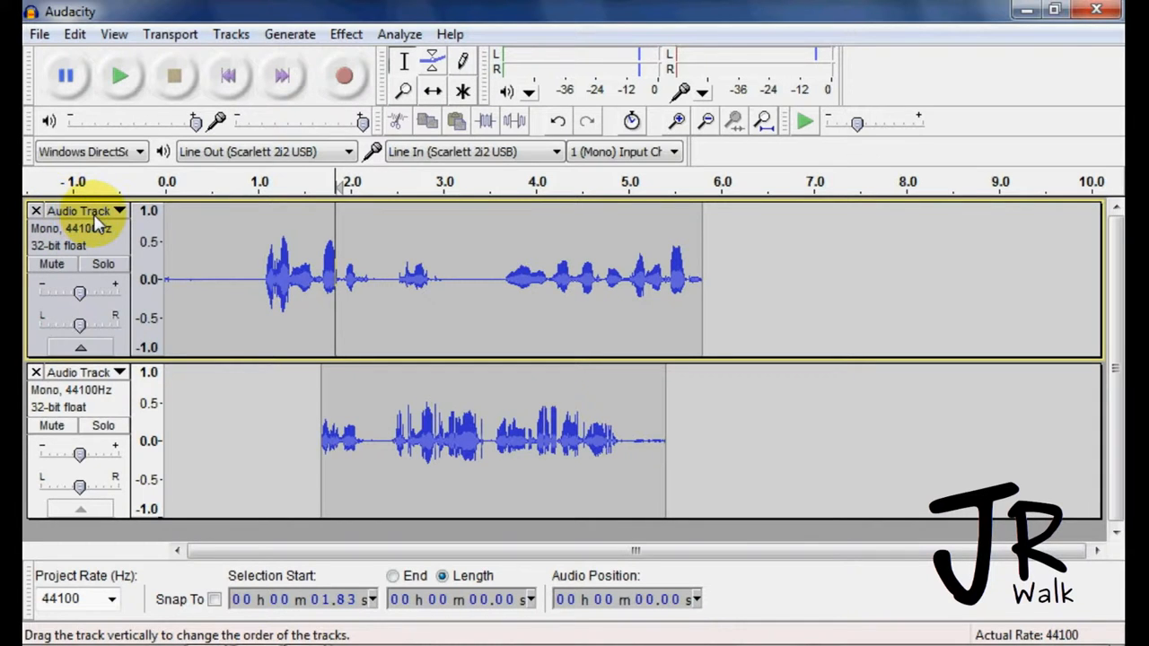
- Rename the top track to 'Bob' through its track menu
{"action": "left_click", "coordinate": [117, 210]}
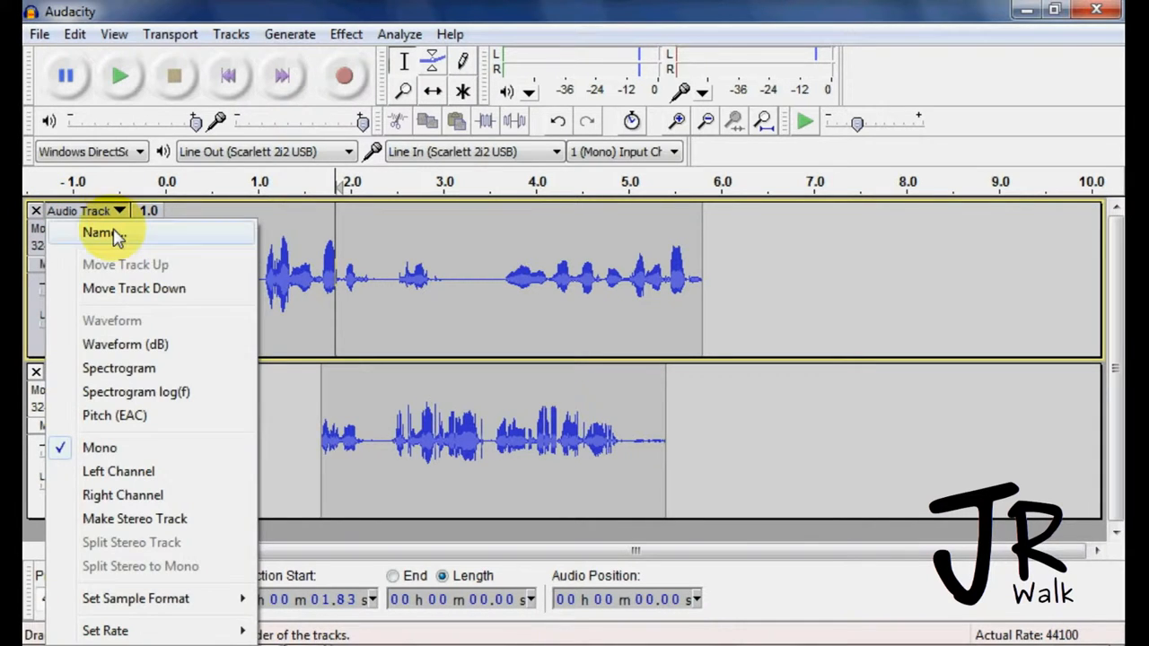
{"action": "left_click", "coordinate": [99, 234]}
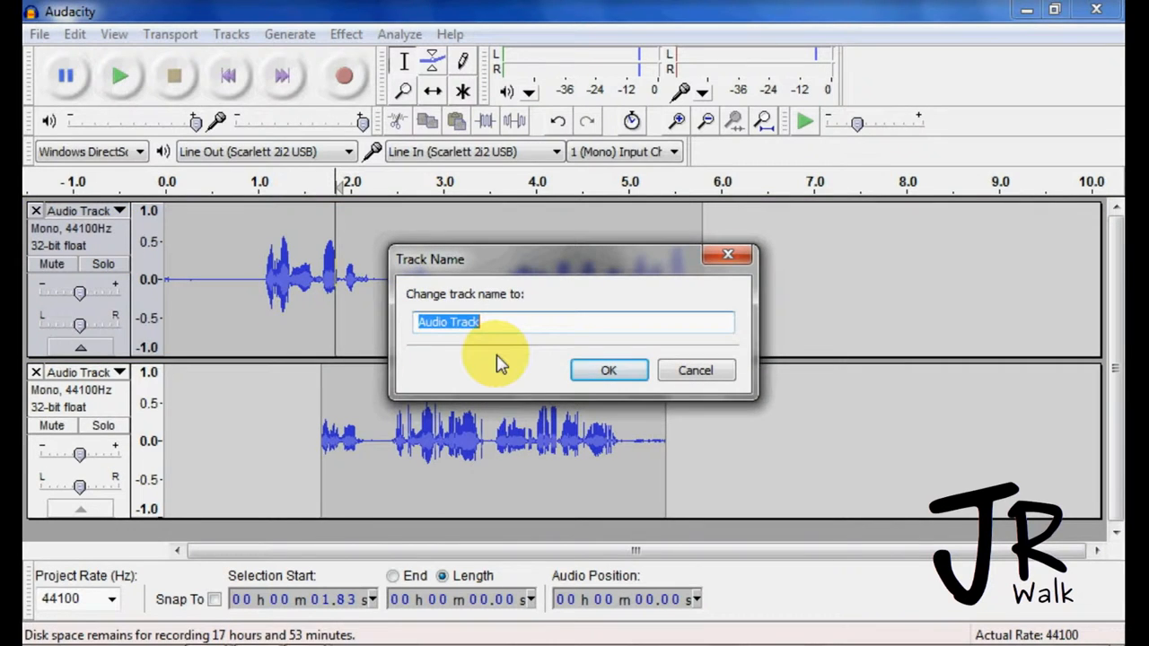
{"action": "mouse_move", "coordinate": [507, 357]}
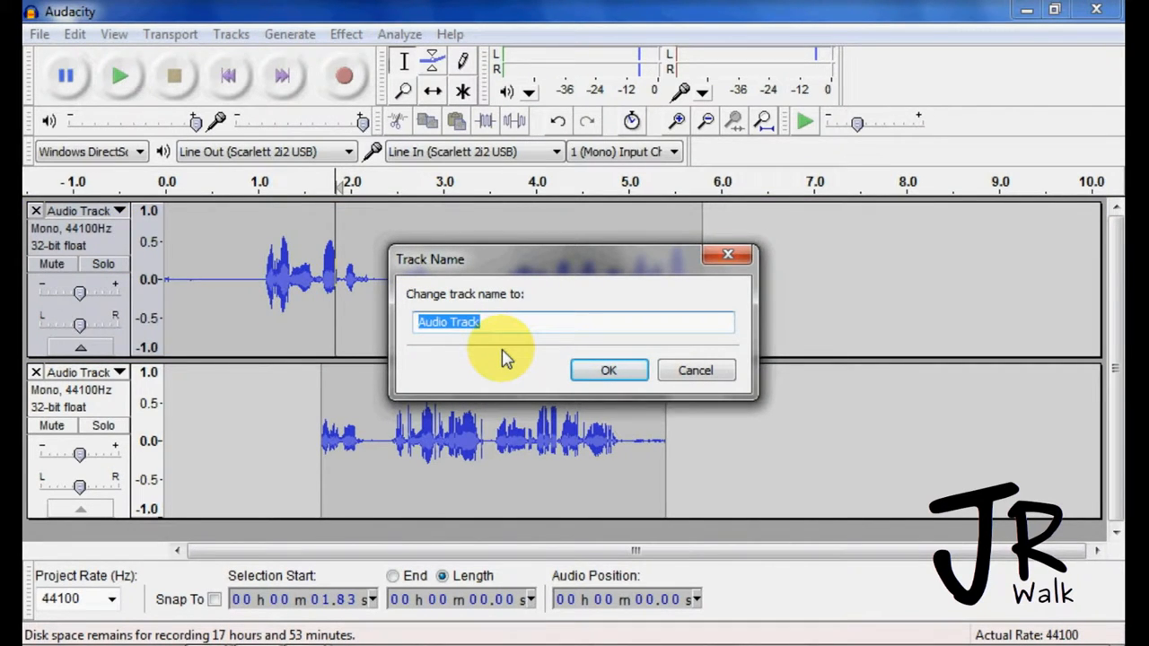
{"action": "type", "text": "Bob"}
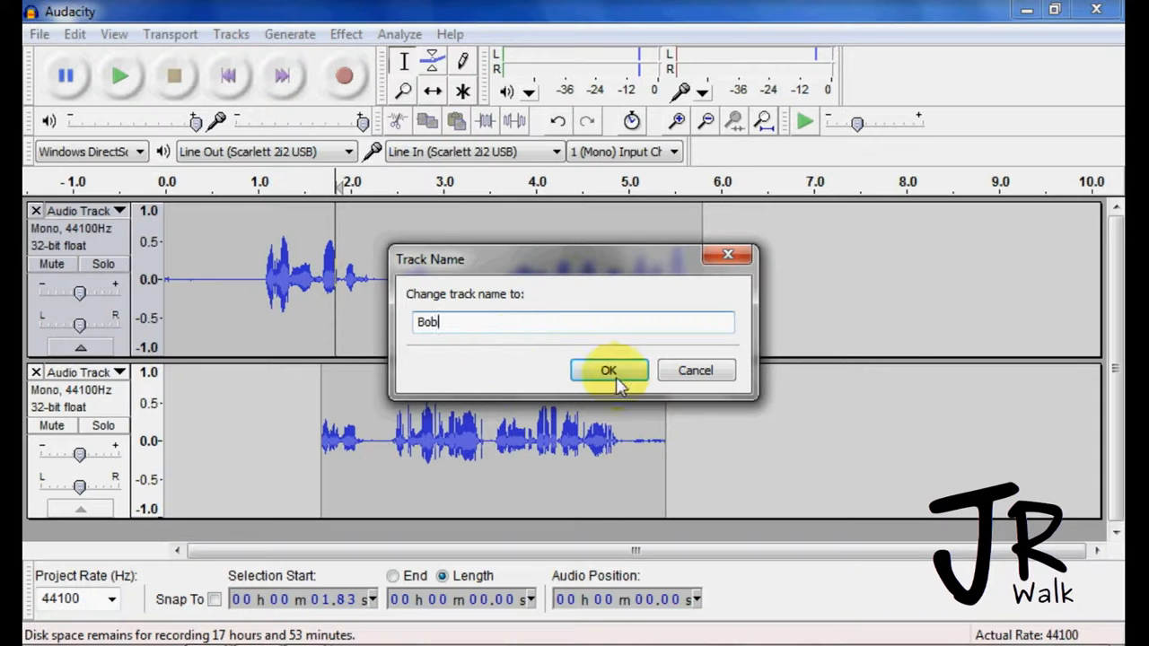
{"action": "left_click", "coordinate": [609, 370]}
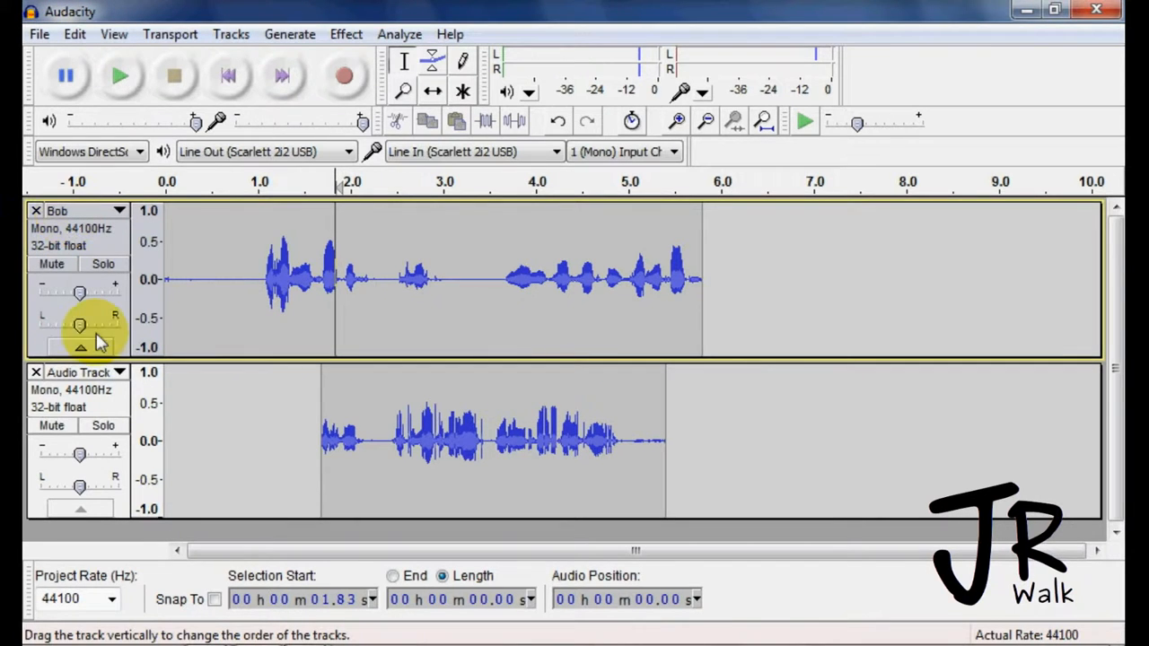
- Rename the bottom track to 'Joe'
{"action": "left_click", "coordinate": [119, 210]}
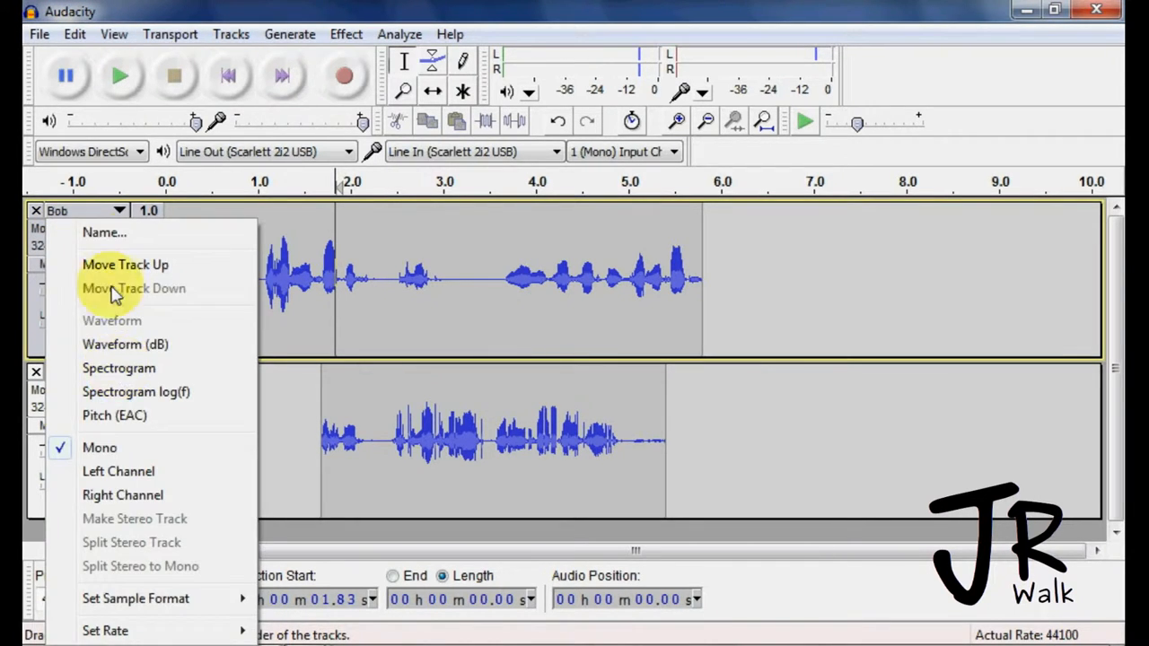
{"action": "left_click", "coordinate": [105, 232]}
{"action": "type", "text": "Joe"}
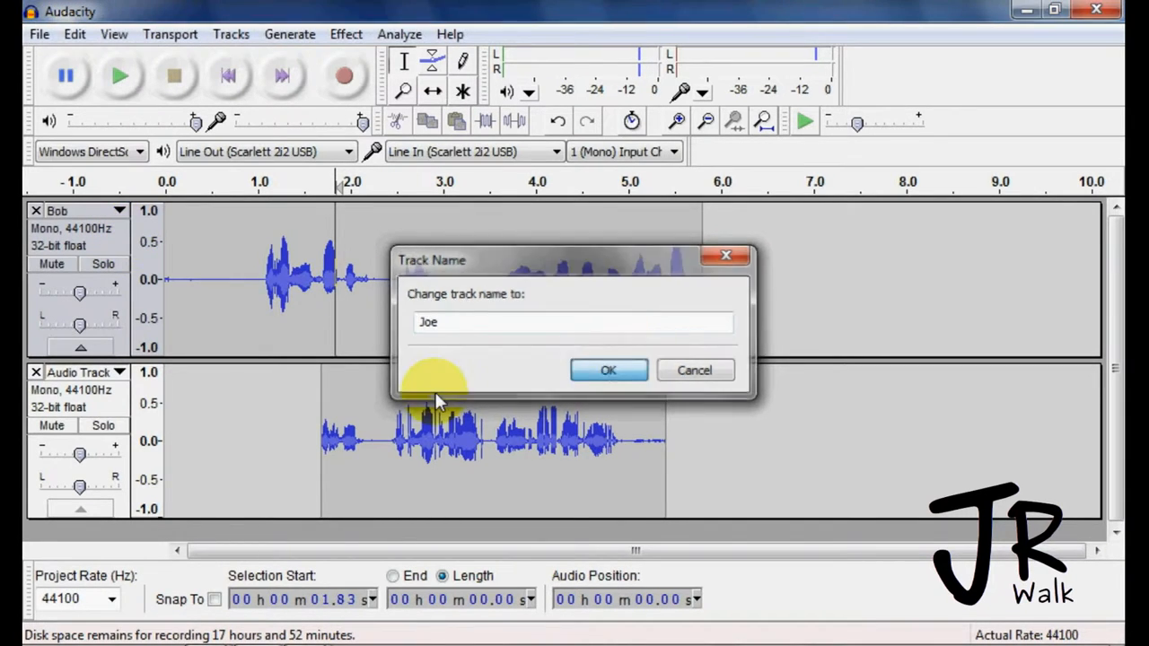
{"action": "left_click", "coordinate": [609, 370]}
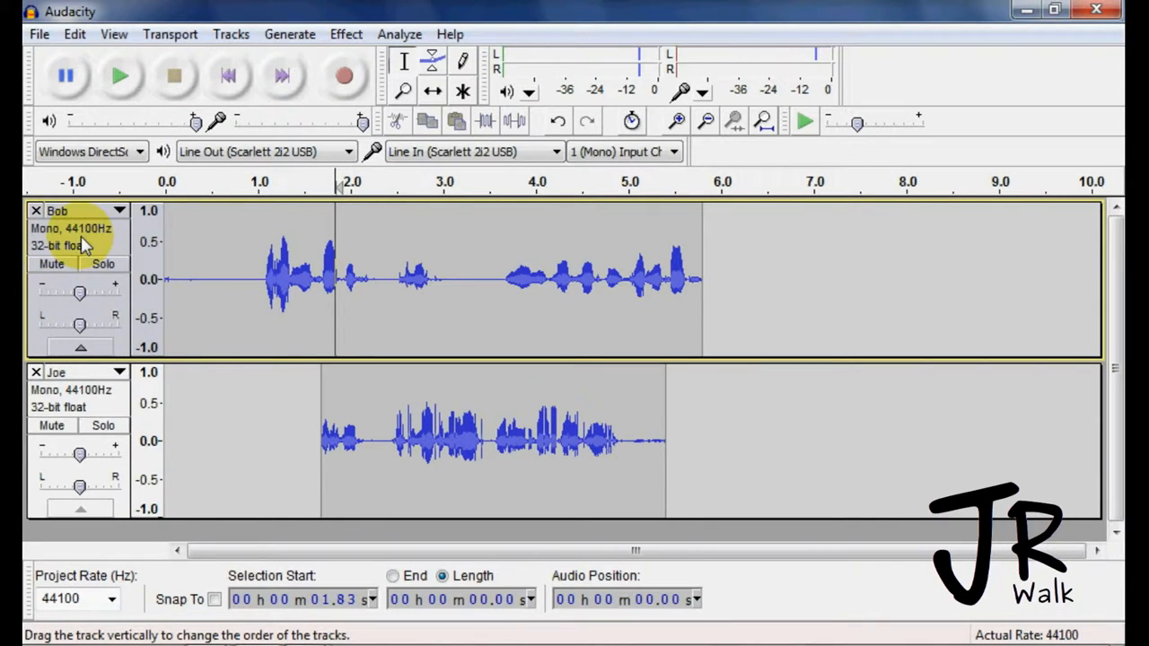
{"action": "mouse_move", "coordinate": [54, 264]}
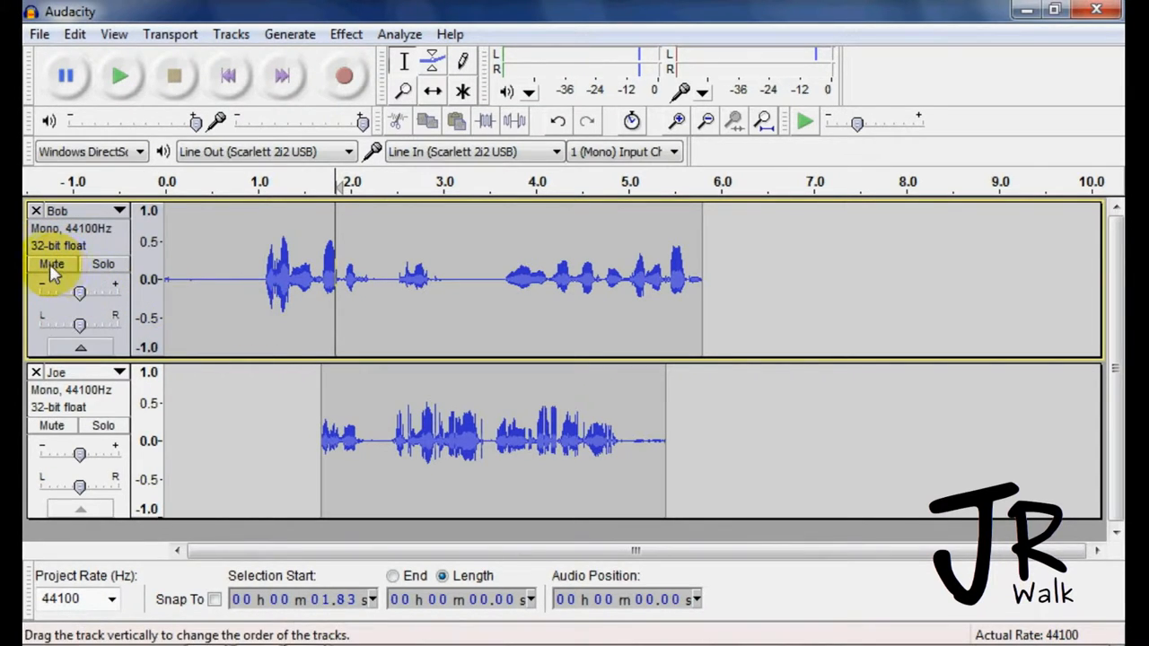
{"action": "left_click", "coordinate": [52, 264]}
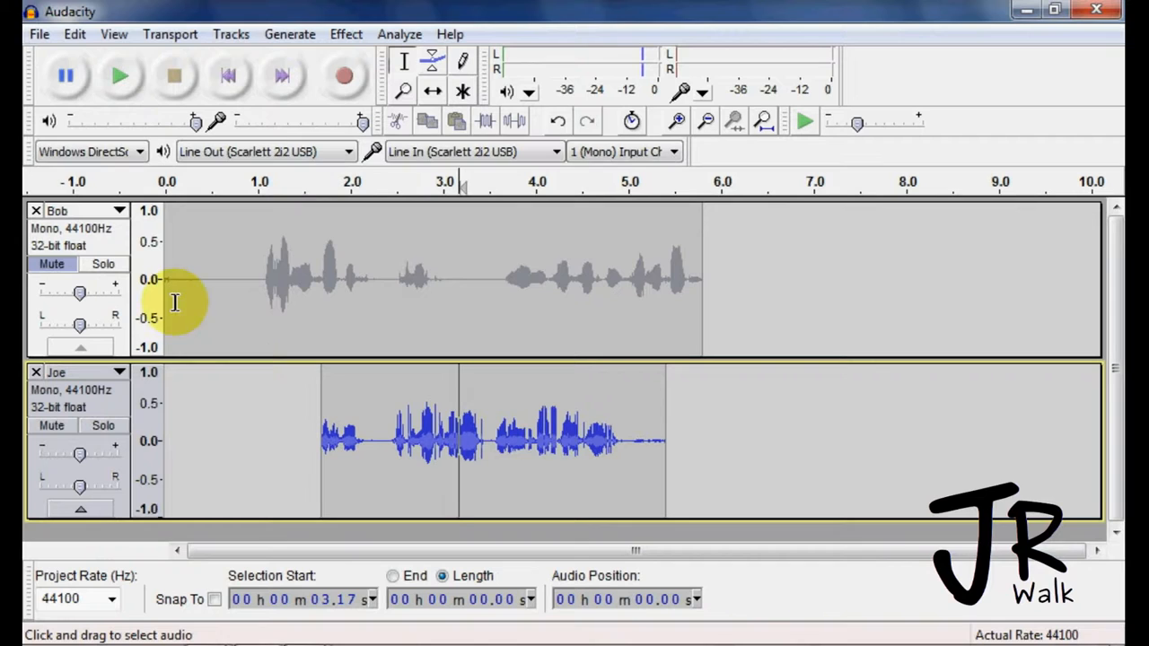
{"action": "left_click", "coordinate": [102, 264]}
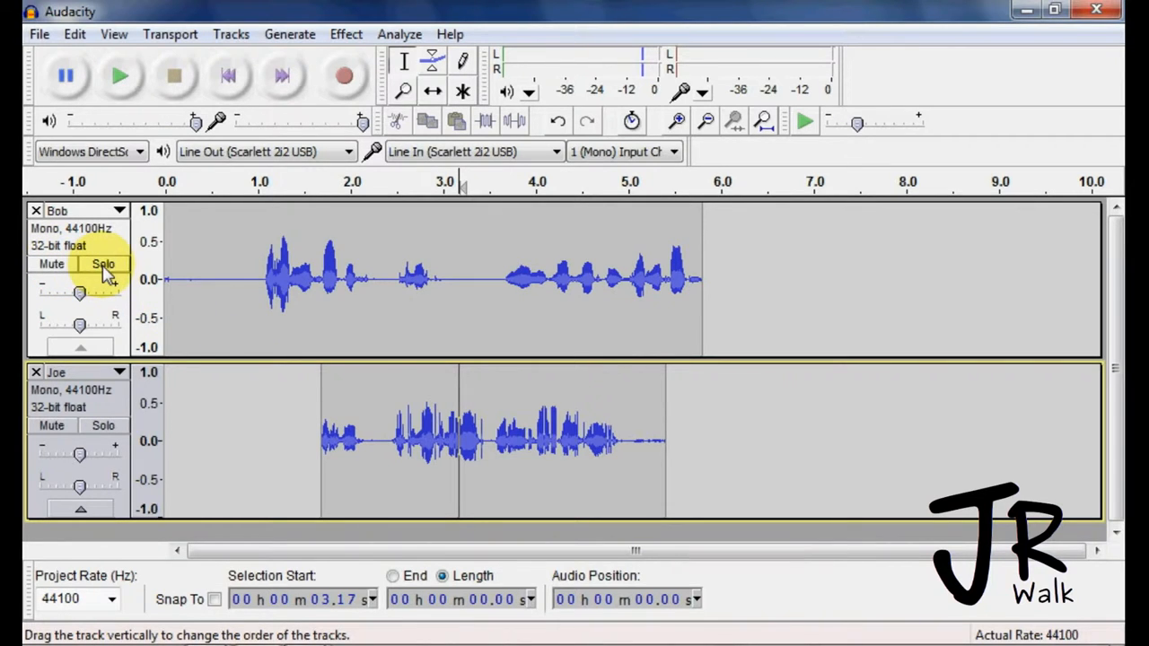
{"action": "left_click", "coordinate": [102, 263]}
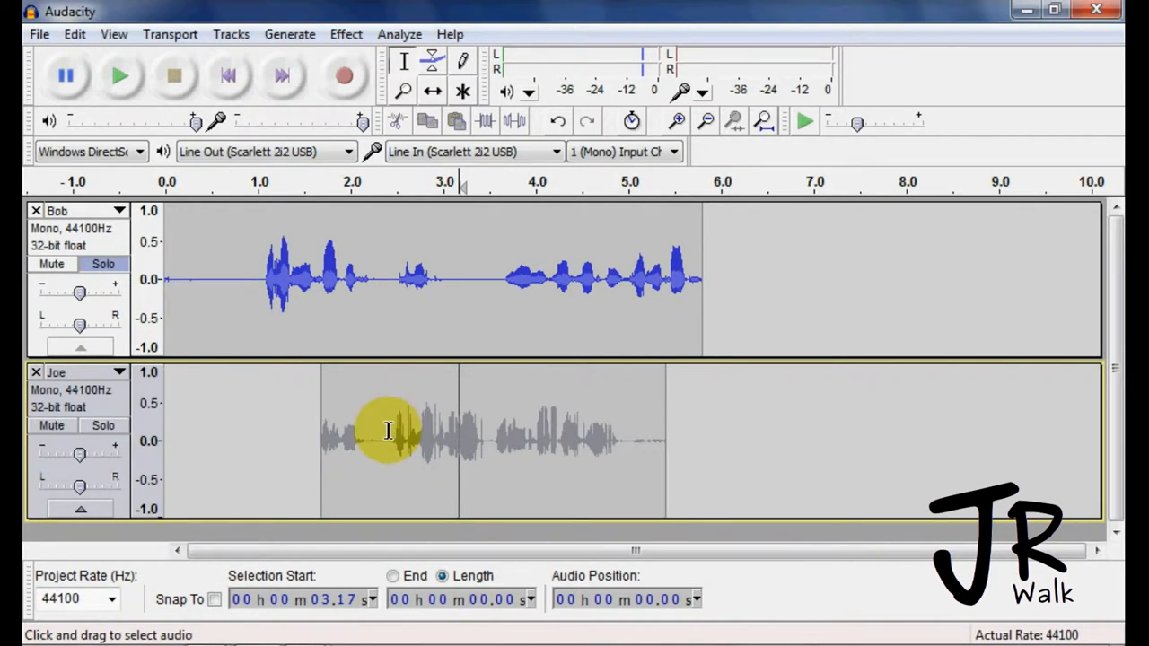
{"action": "mouse_move", "coordinate": [303, 430]}
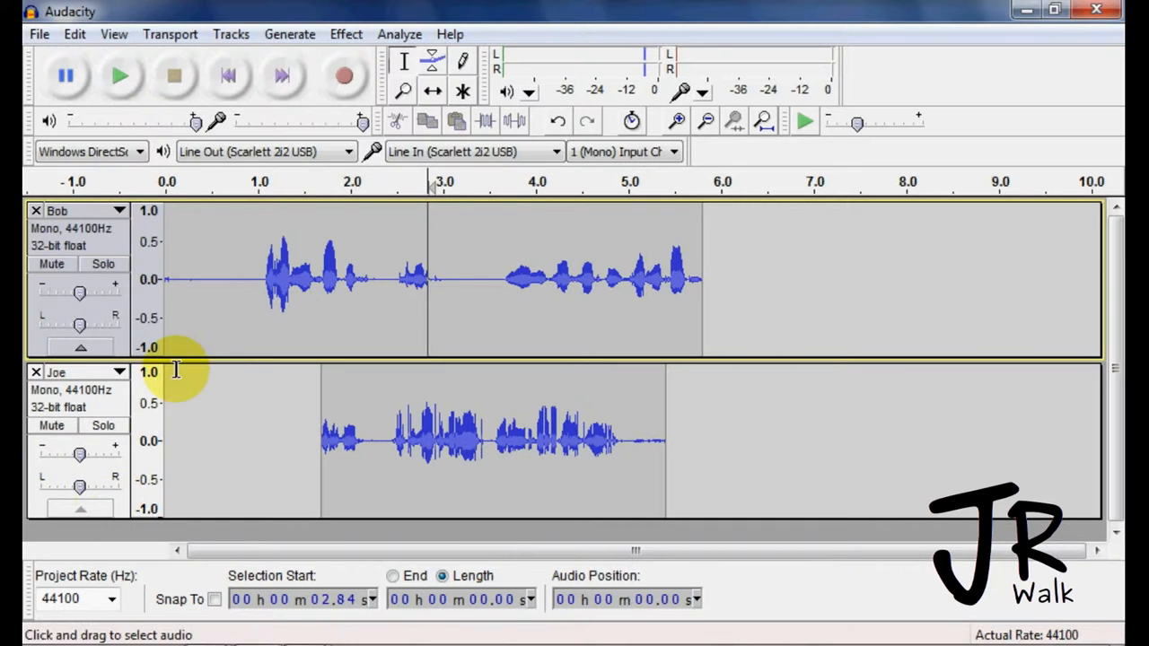
{"action": "mouse_move", "coordinate": [254, 296]}
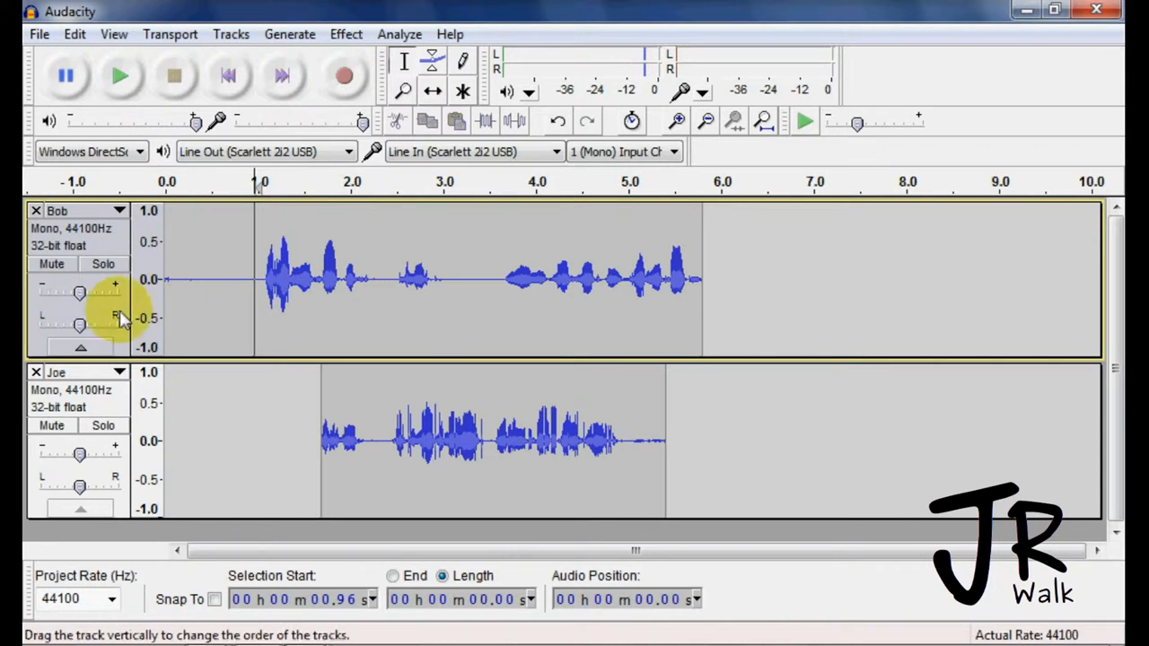
{"action": "mouse_move", "coordinate": [79, 294]}
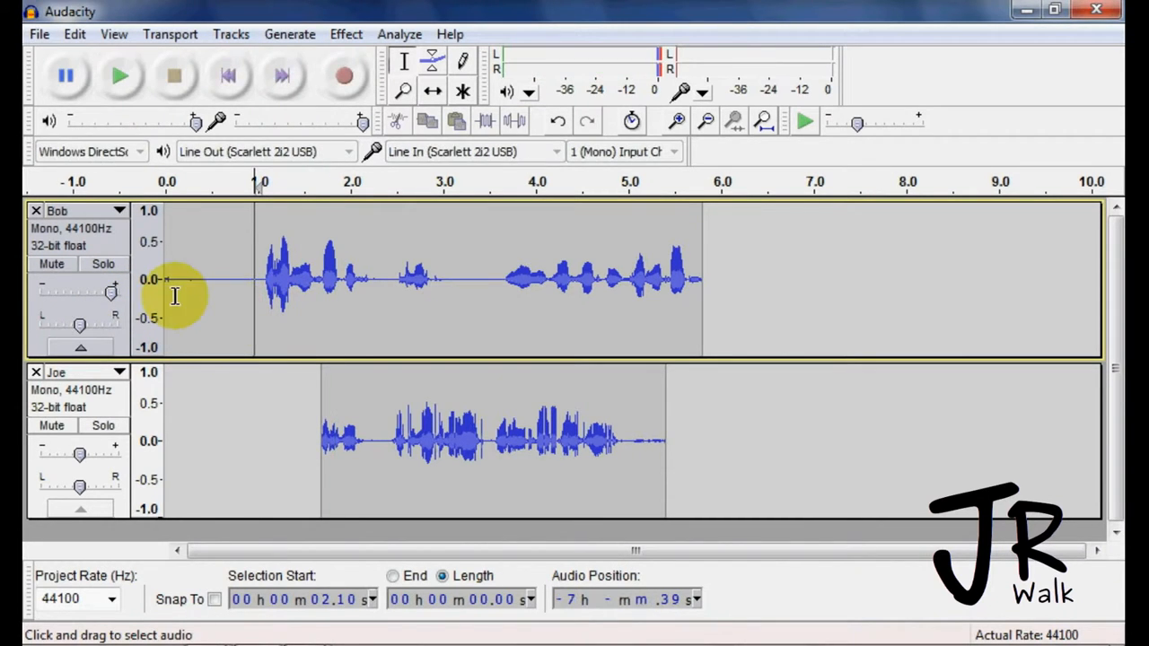
{"action": "left_click_drag", "start_coordinate": [79, 292], "coordinate": [84, 293]}
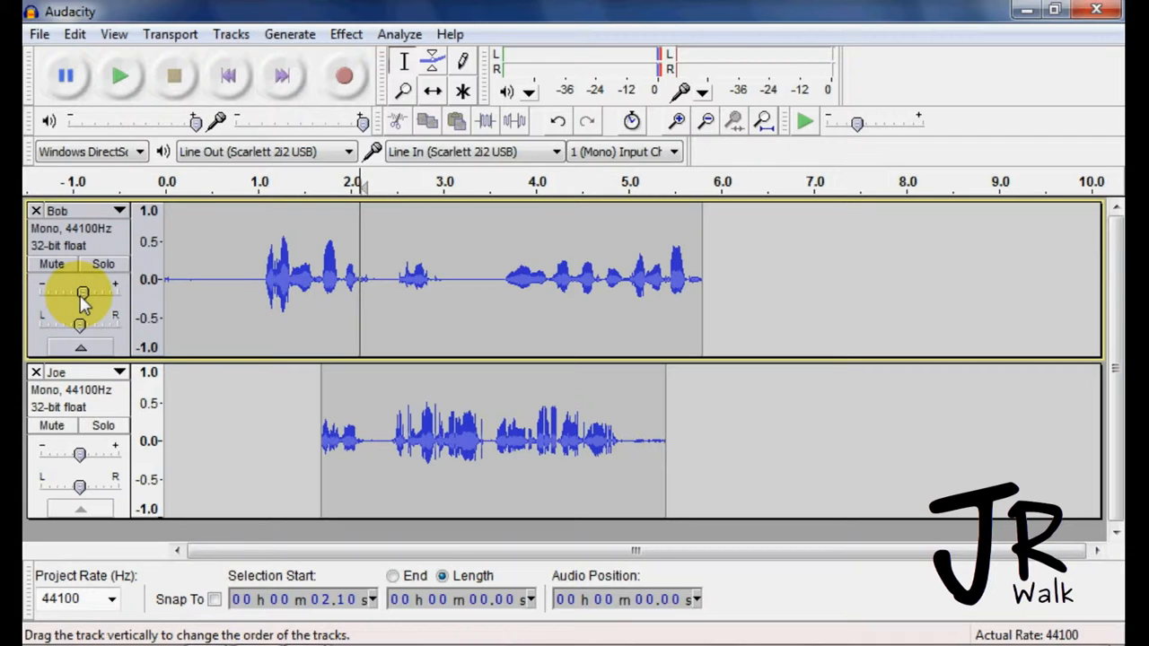
{"action": "mouse_move", "coordinate": [99, 310]}
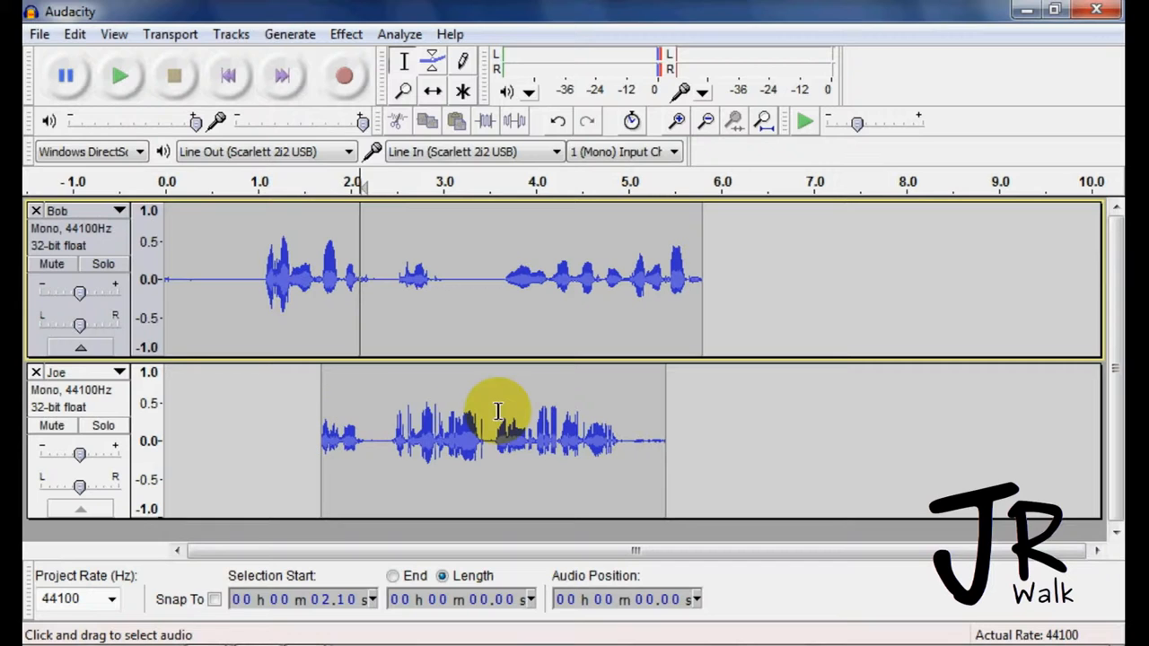
{"action": "mouse_move", "coordinate": [217, 422]}
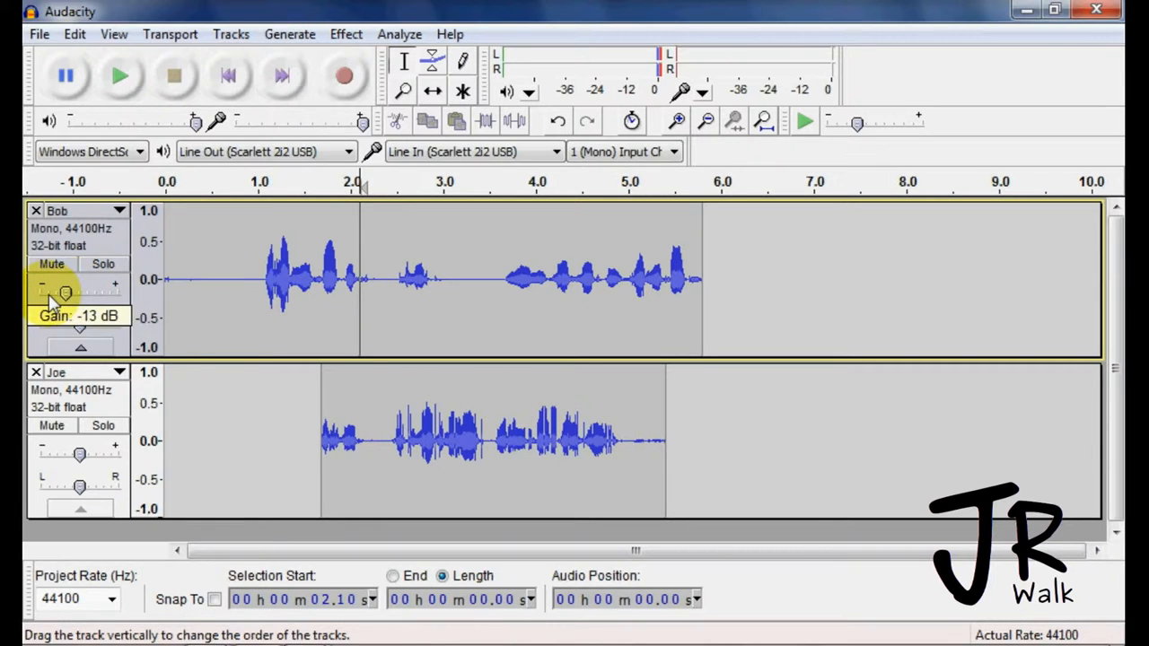
{"action": "left_click_drag", "start_coordinate": [66, 294], "coordinate": [79, 294]}
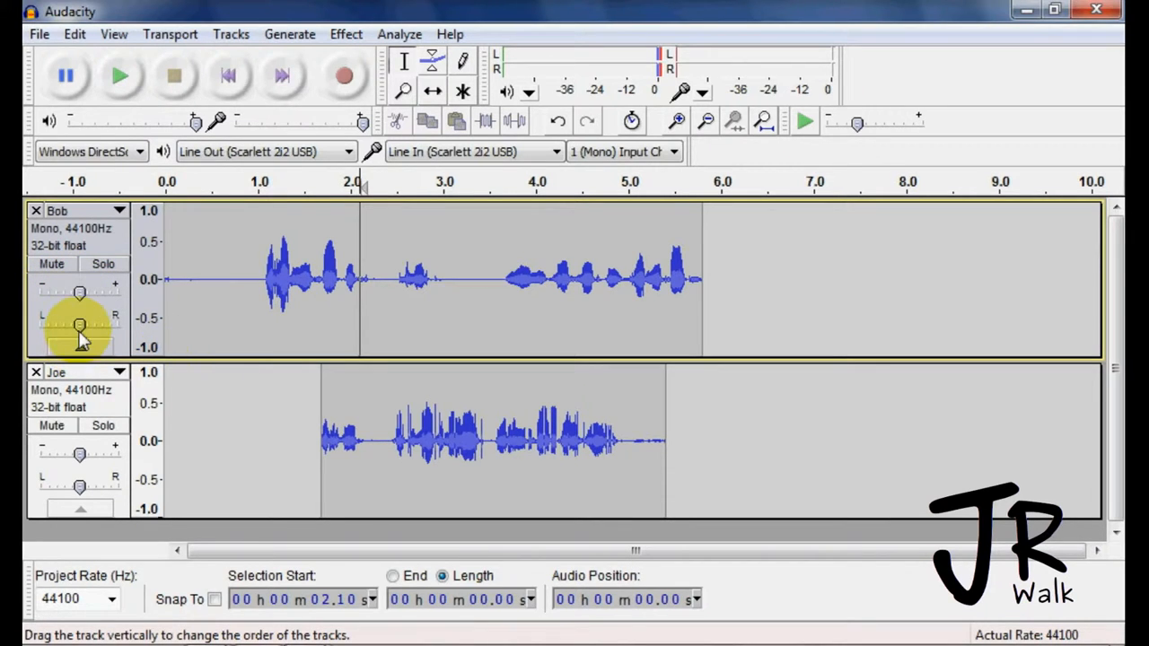
{"action": "mouse_move", "coordinate": [189, 283]}
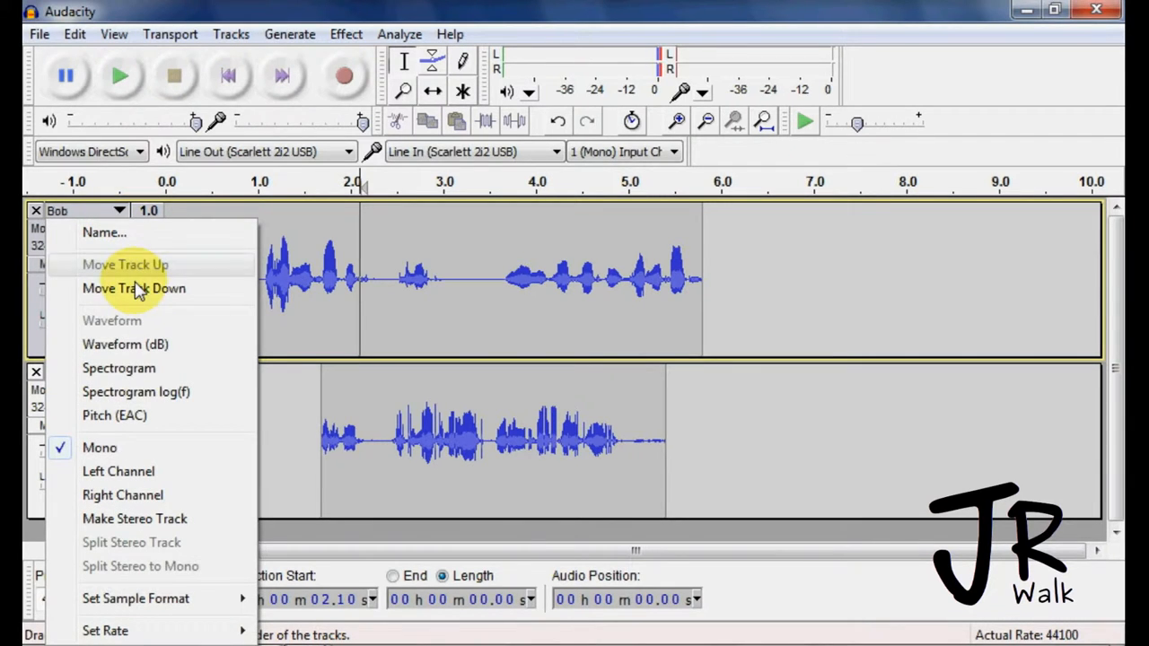
{"action": "mouse_move", "coordinate": [196, 298]}
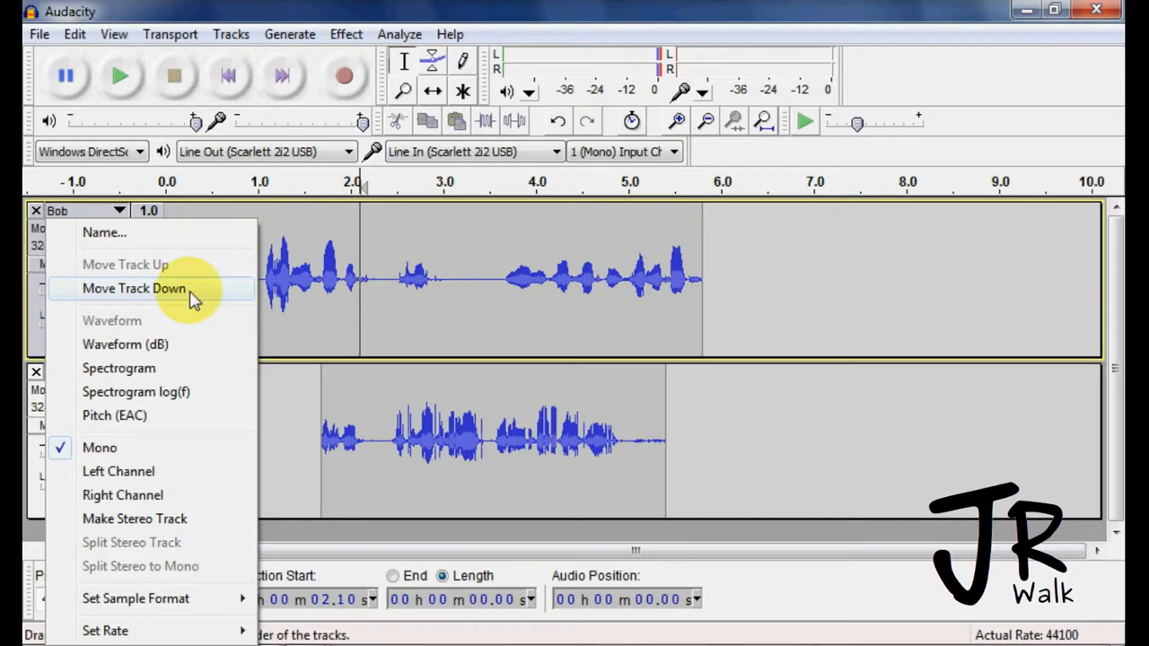
{"action": "left_click", "coordinate": [133, 288]}
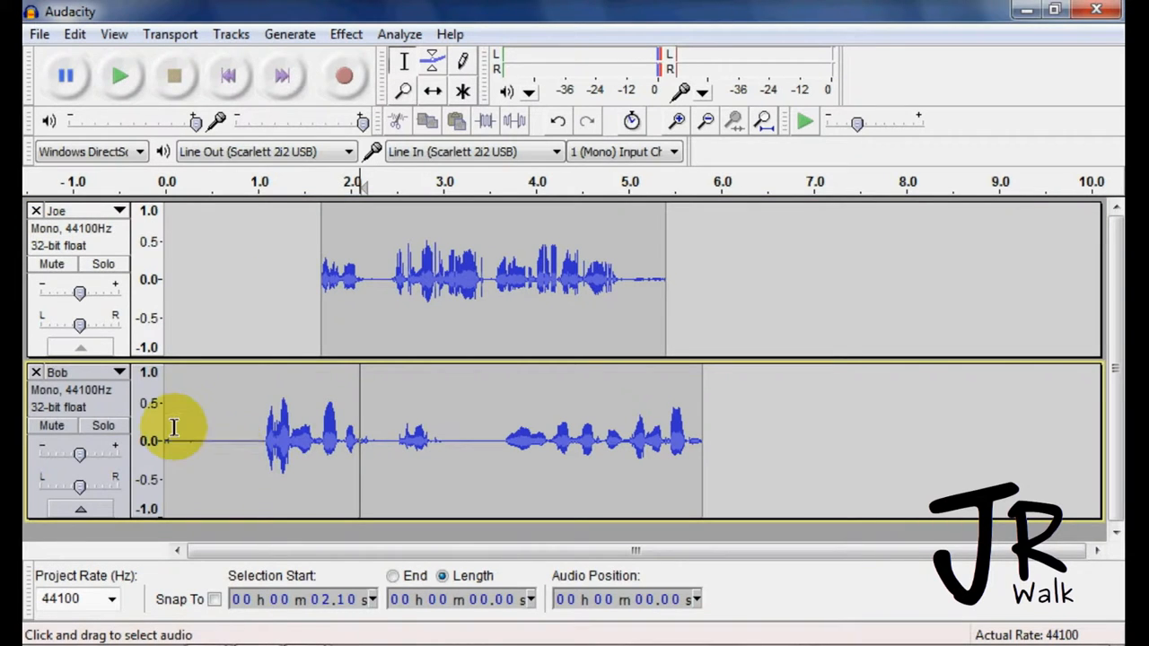
{"action": "left_click", "coordinate": [118, 210]}
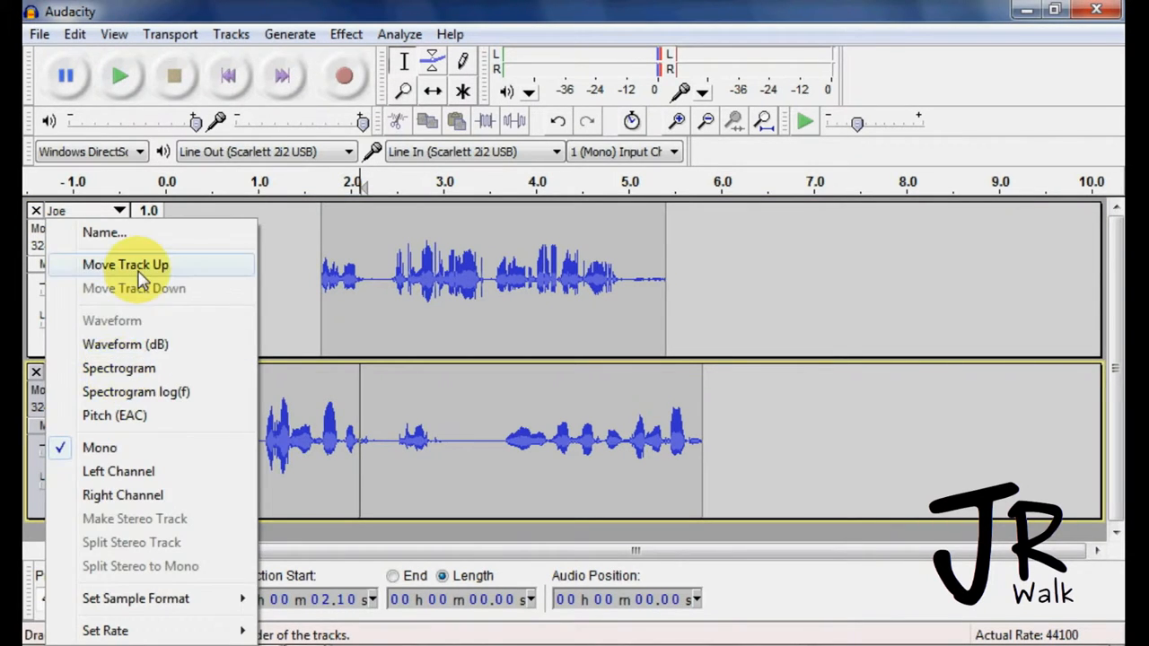
{"action": "left_click", "coordinate": [124, 264]}
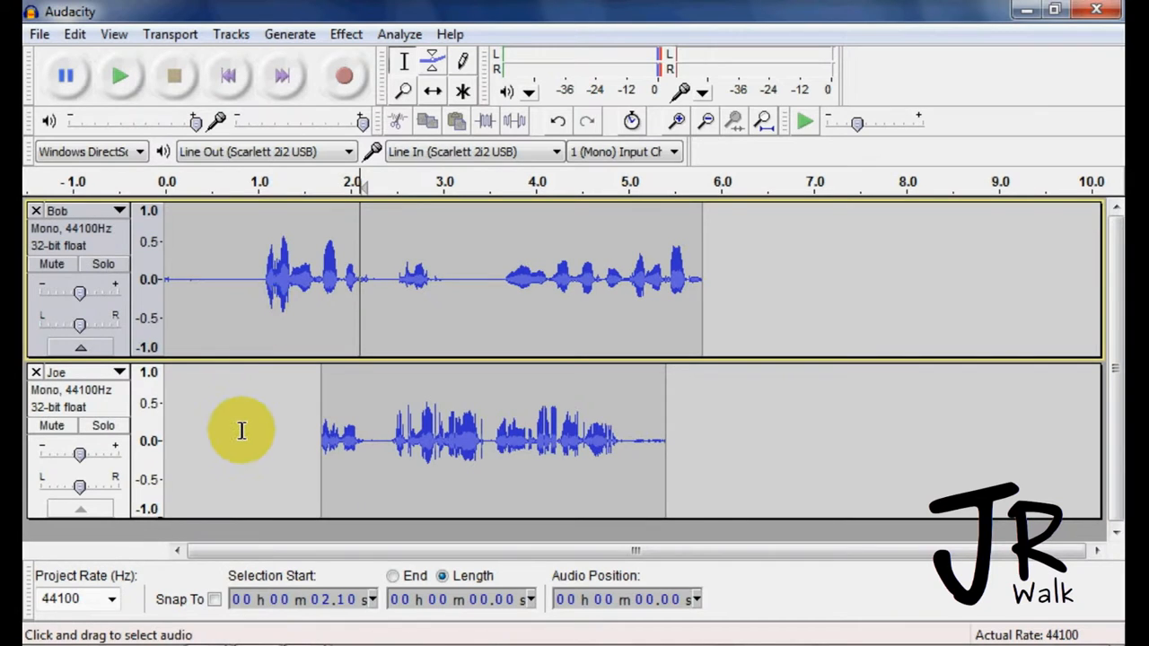
{"action": "left_click", "coordinate": [120, 210]}
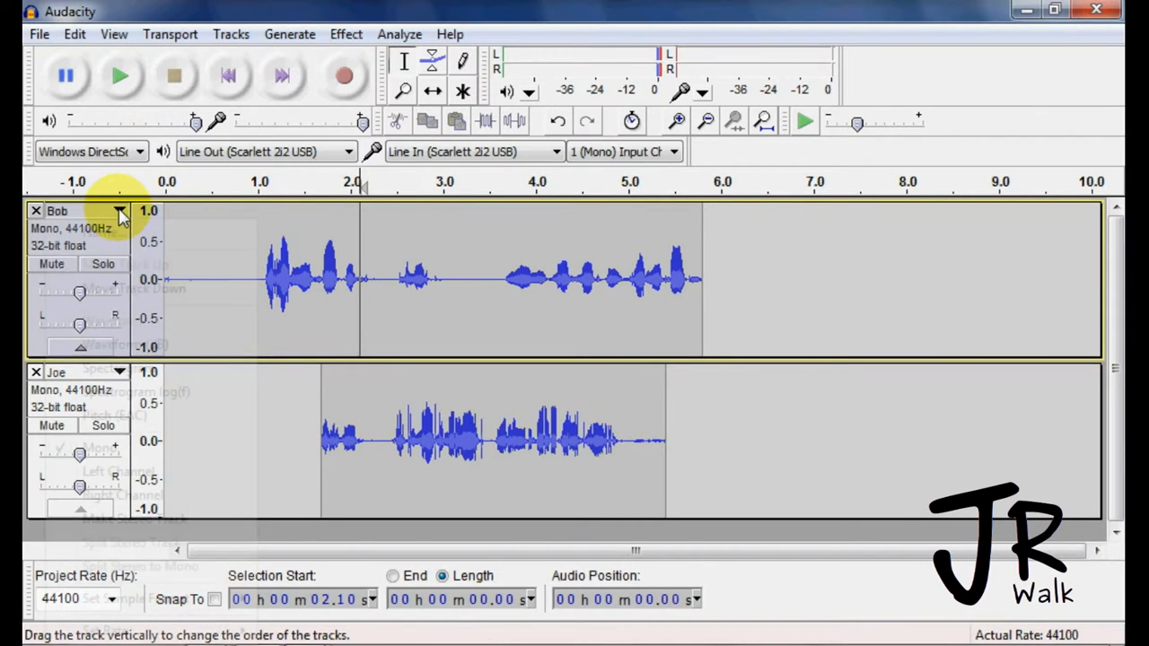
- Switch Bob's track view to Waveform (dB), then to Spectrogram
{"action": "left_click", "coordinate": [119, 210]}
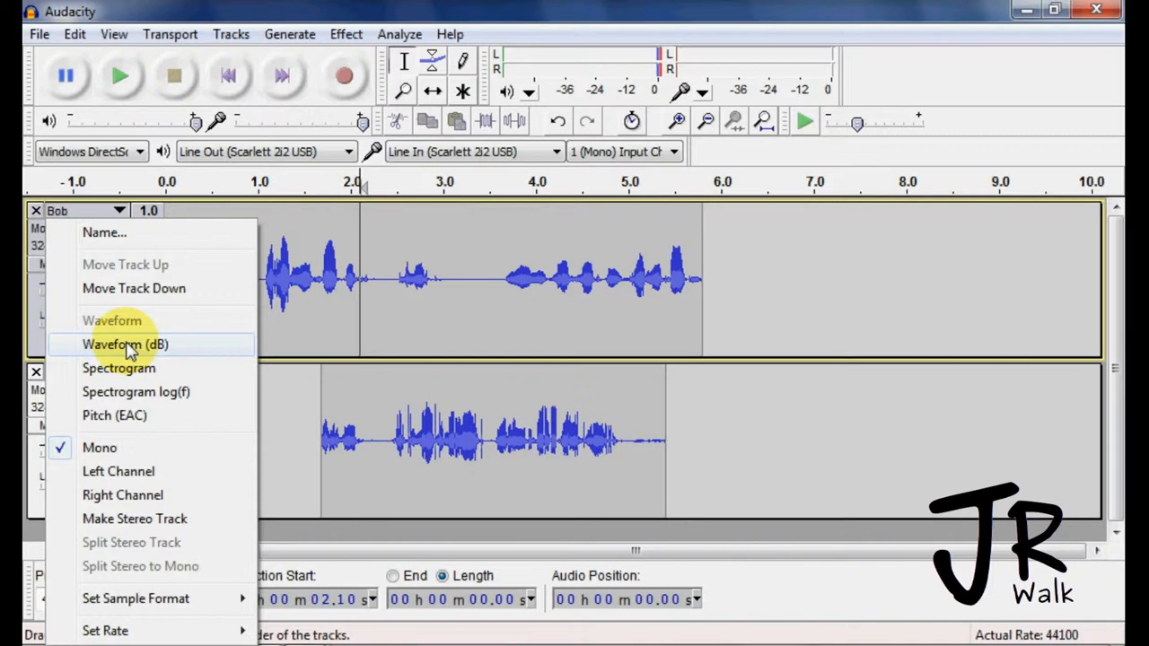
{"action": "left_click", "coordinate": [125, 344]}
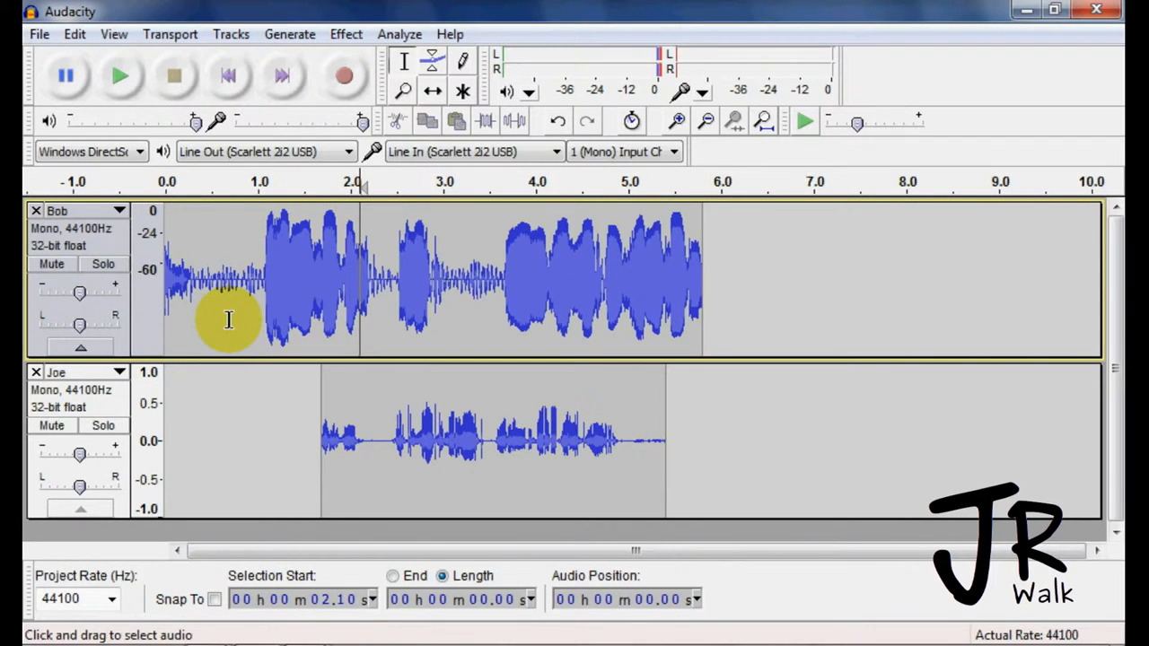
{"action": "mouse_move", "coordinate": [277, 316]}
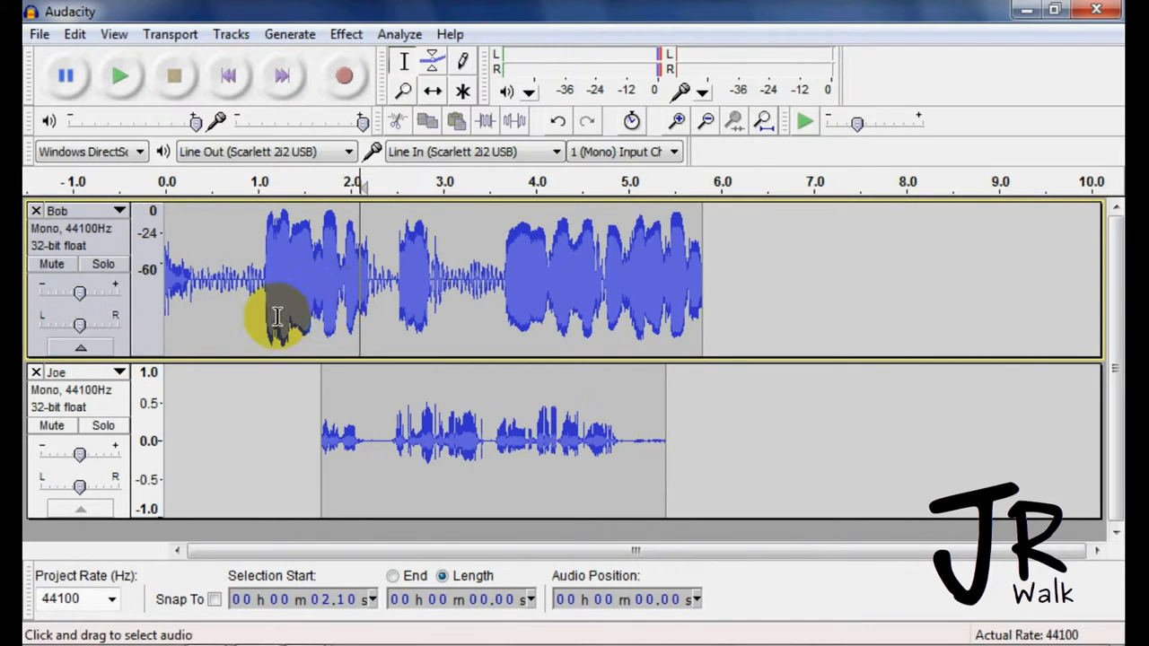
{"action": "mouse_move", "coordinate": [444, 283]}
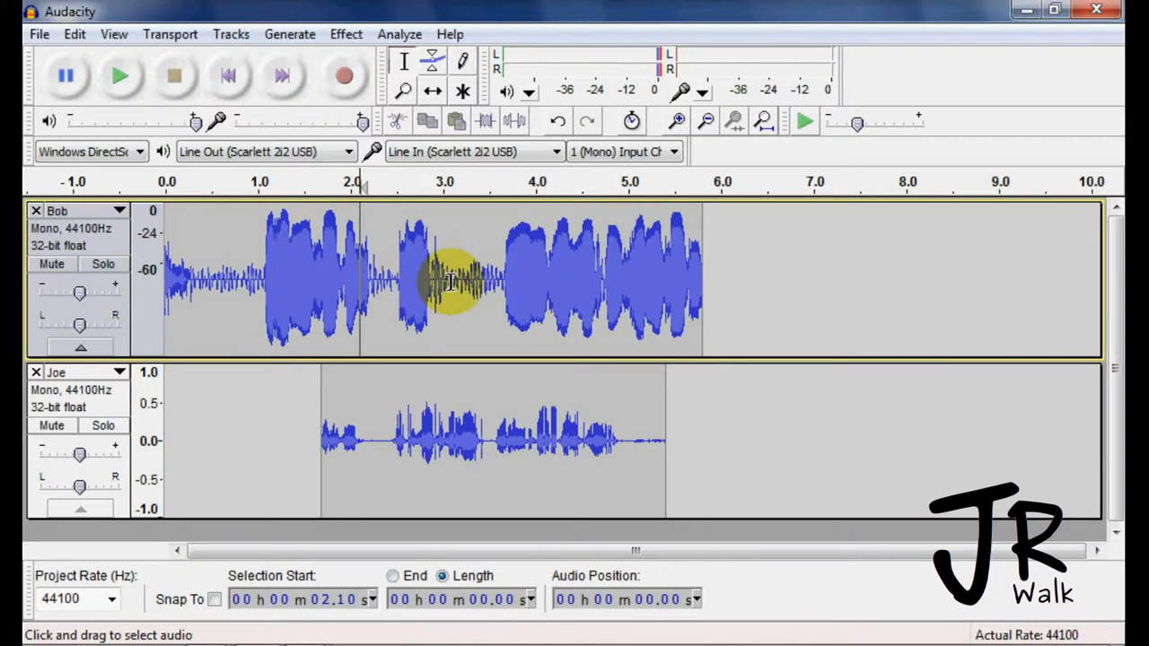
{"action": "mouse_move", "coordinate": [204, 287]}
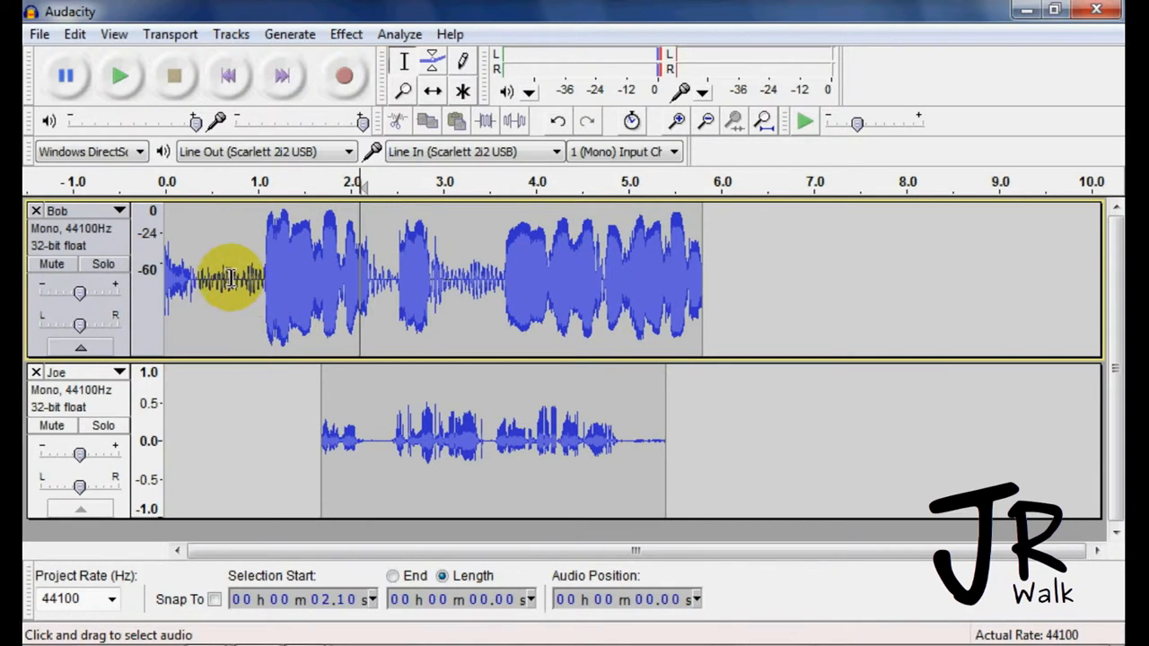
{"action": "left_click", "coordinate": [119, 211]}
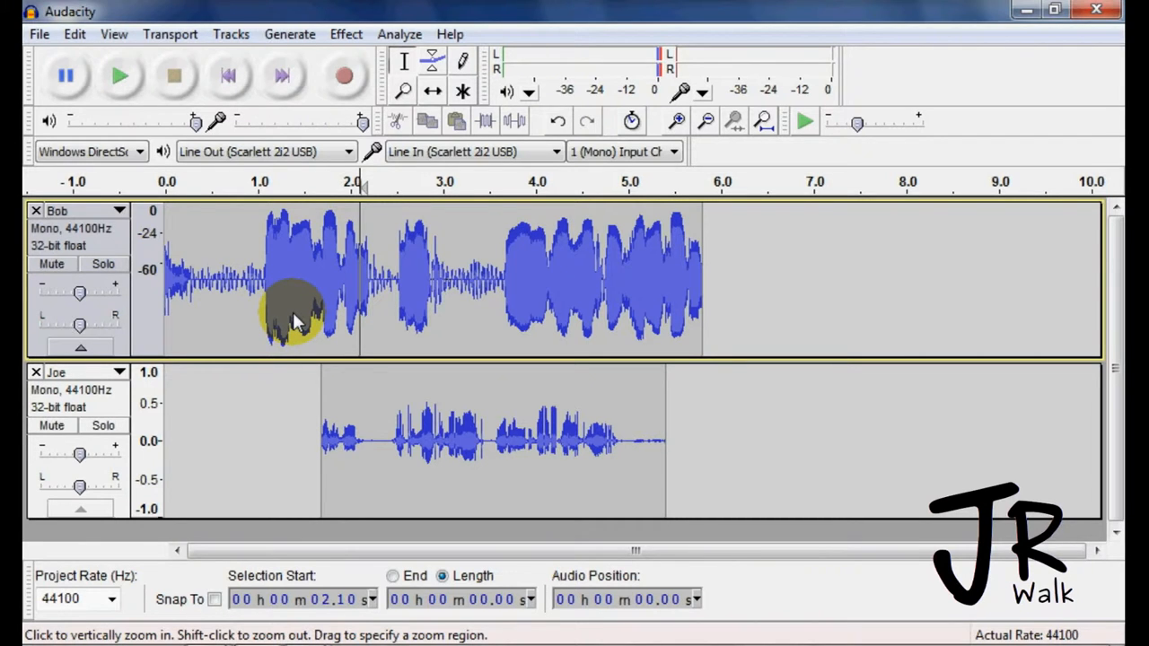
{"action": "left_click", "coordinate": [121, 210]}
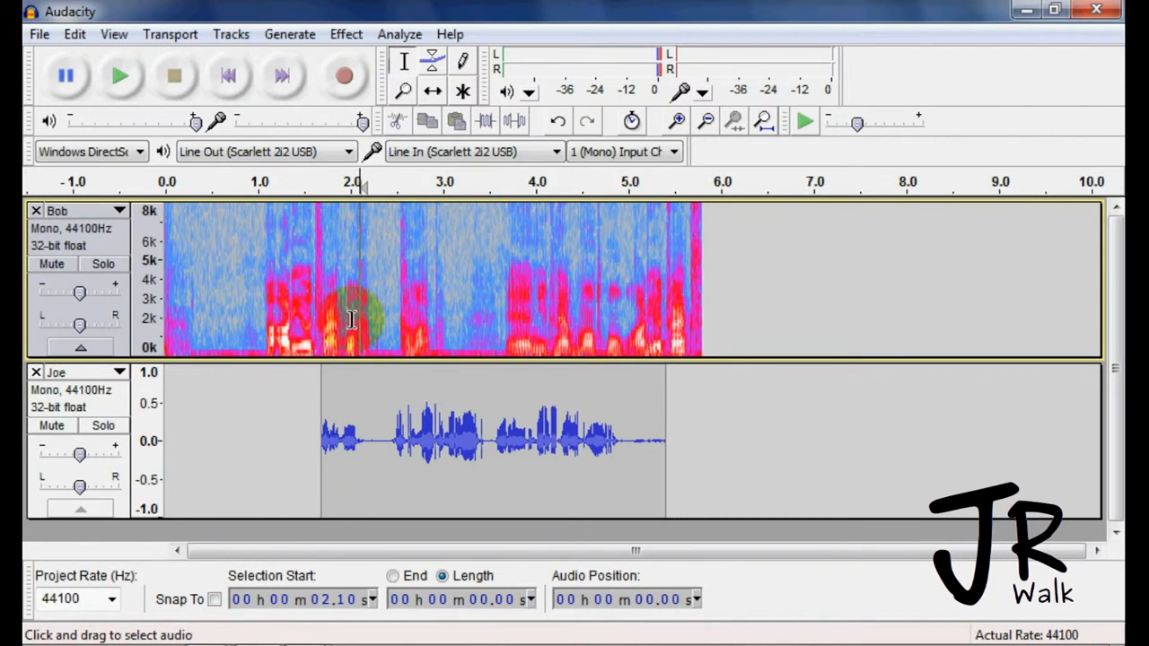
{"action": "mouse_move", "coordinate": [478, 290]}
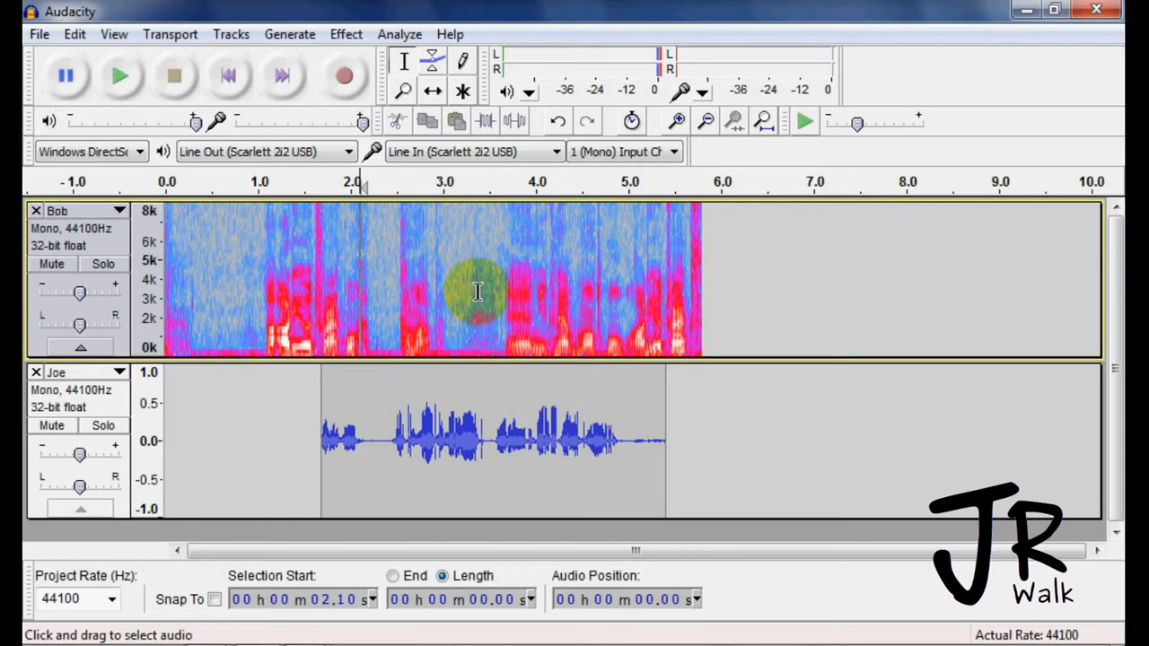
{"action": "mouse_move", "coordinate": [451, 322]}
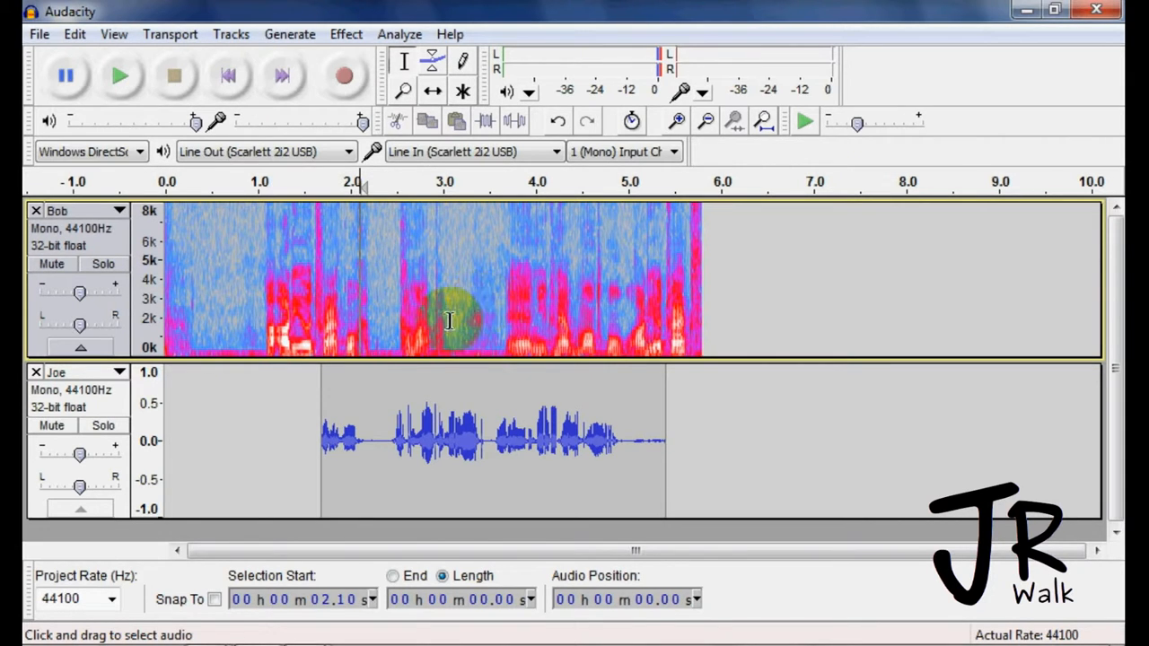
{"action": "mouse_move", "coordinate": [200, 276]}
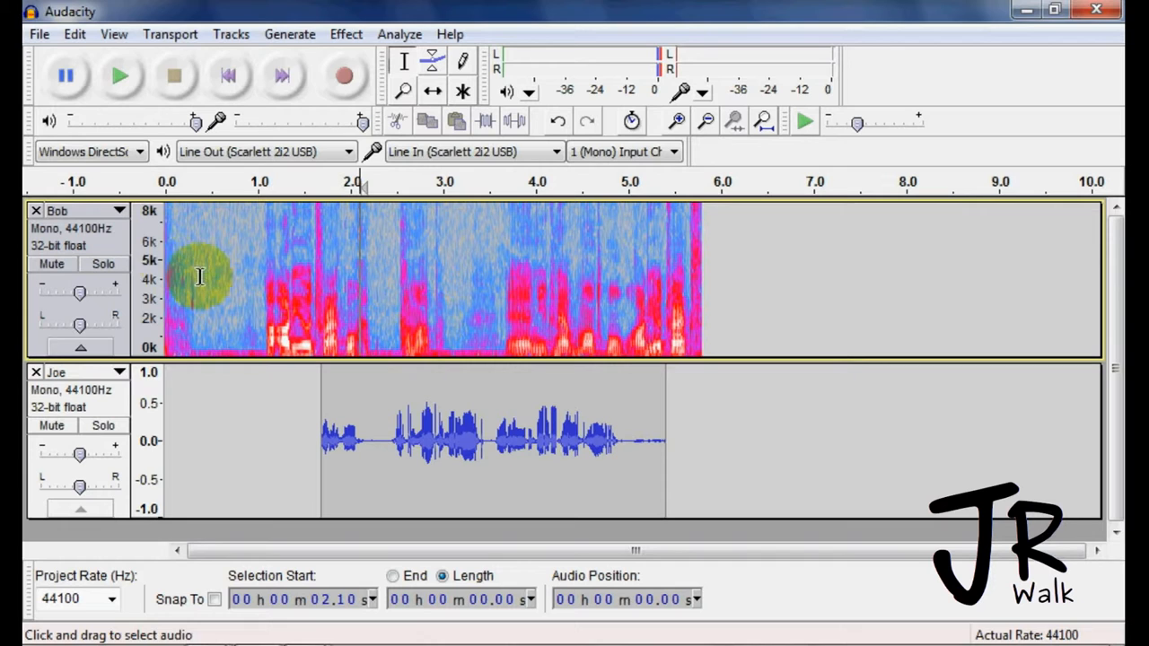
{"action": "left_click", "coordinate": [117, 210]}
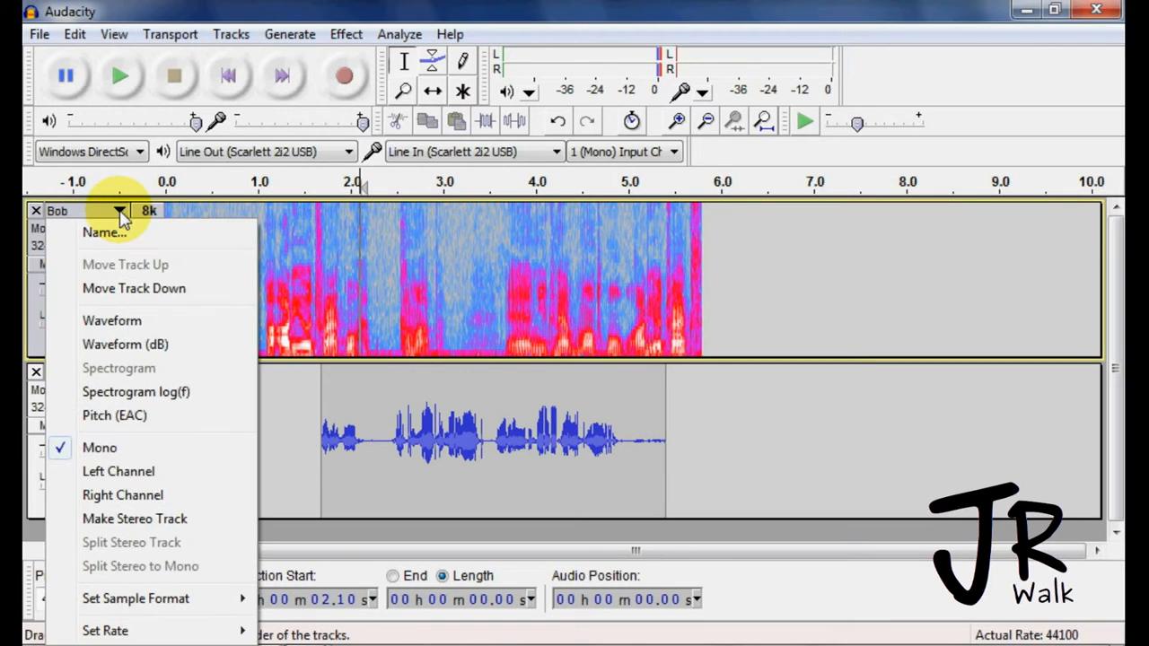
{"action": "mouse_move", "coordinate": [115, 416]}
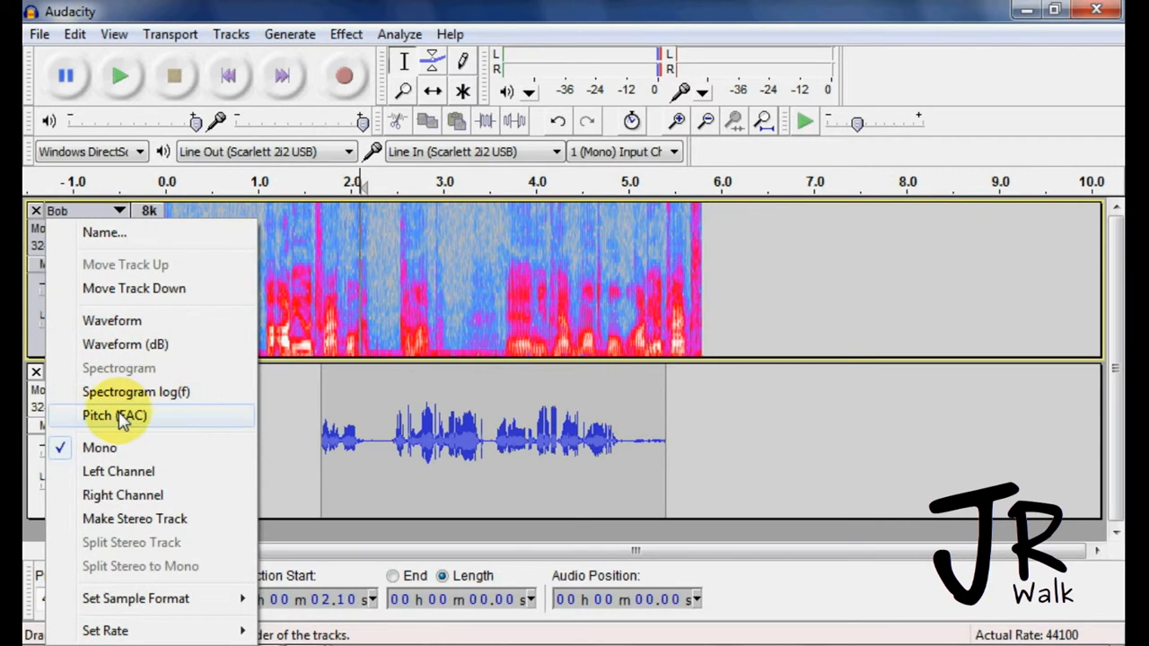
- Show Bob's track as Pitch (EAC), then back as a standard Waveform
{"action": "left_click", "coordinate": [112, 414]}
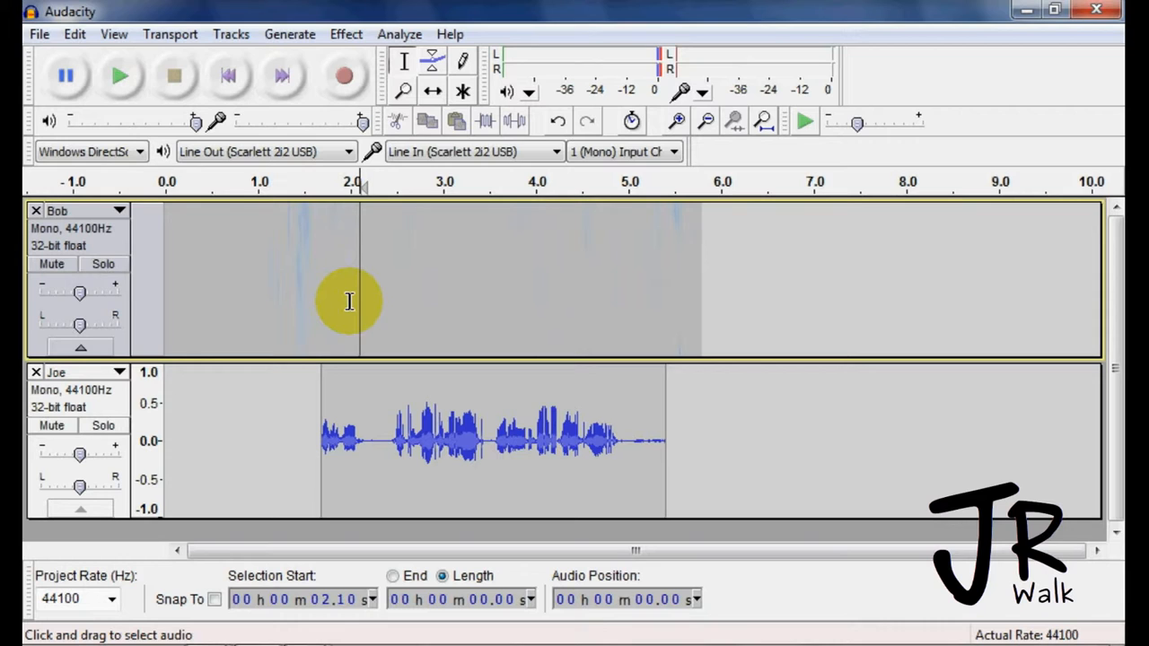
{"action": "mouse_move", "coordinate": [464, 315]}
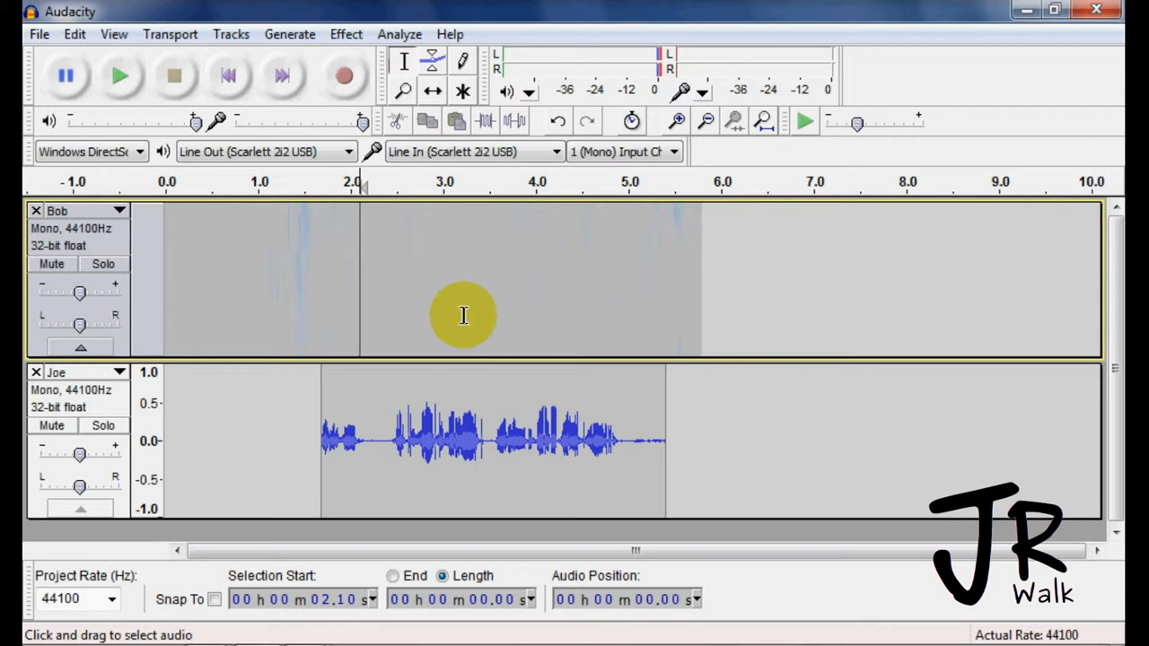
{"action": "mouse_move", "coordinate": [119, 213]}
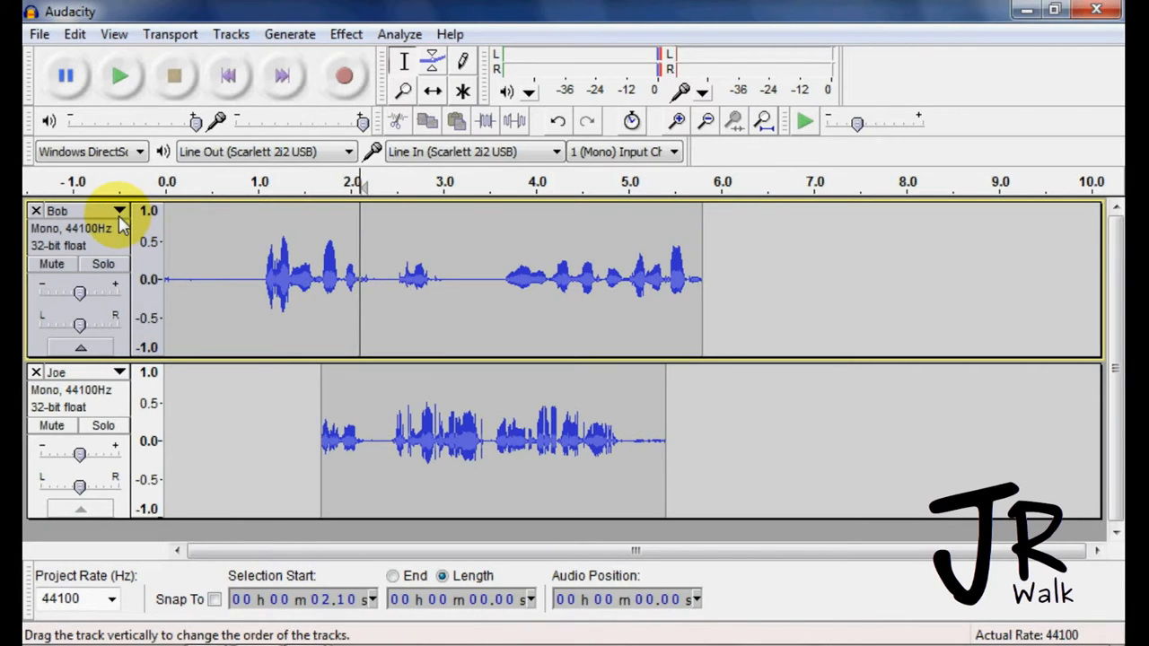
{"action": "left_click", "coordinate": [114, 211]}
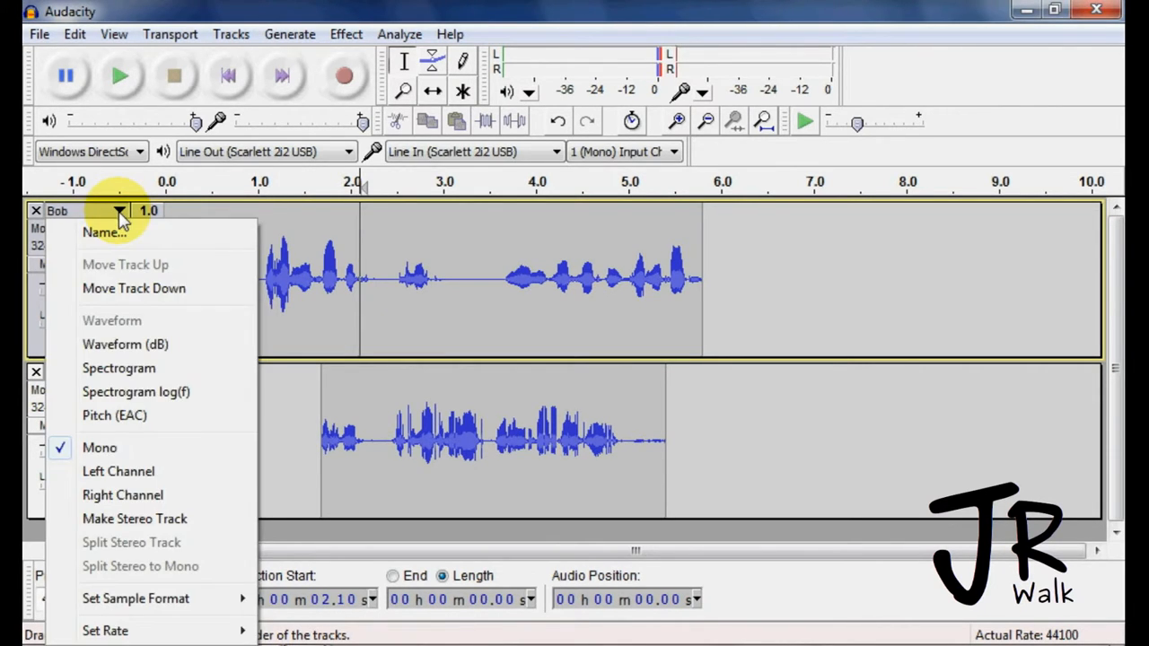
- Set Bob as the Left Channel and merge it into a stereo track
{"action": "left_click", "coordinate": [119, 471]}
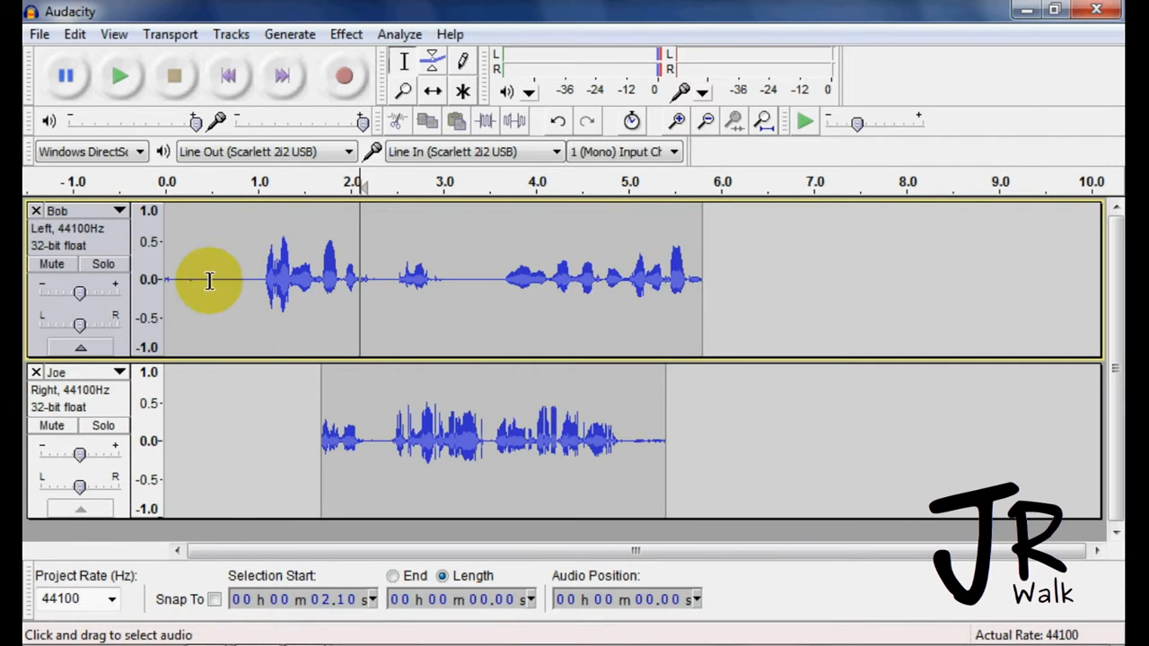
{"action": "left_click", "coordinate": [119, 211]}
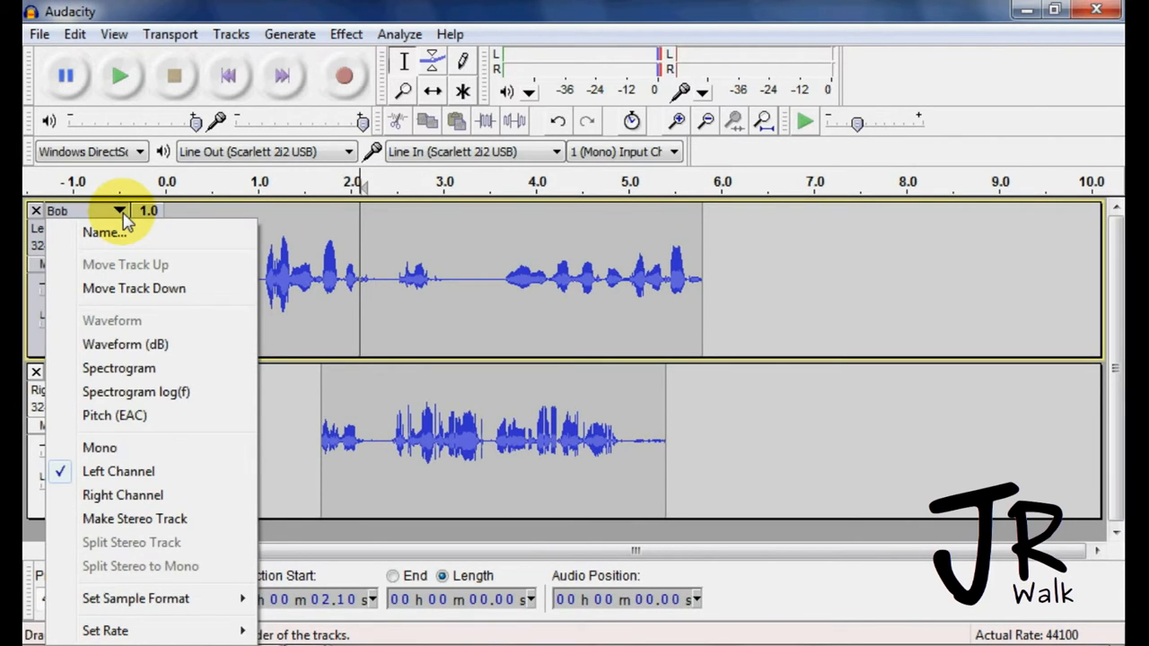
{"action": "mouse_move", "coordinate": [161, 520]}
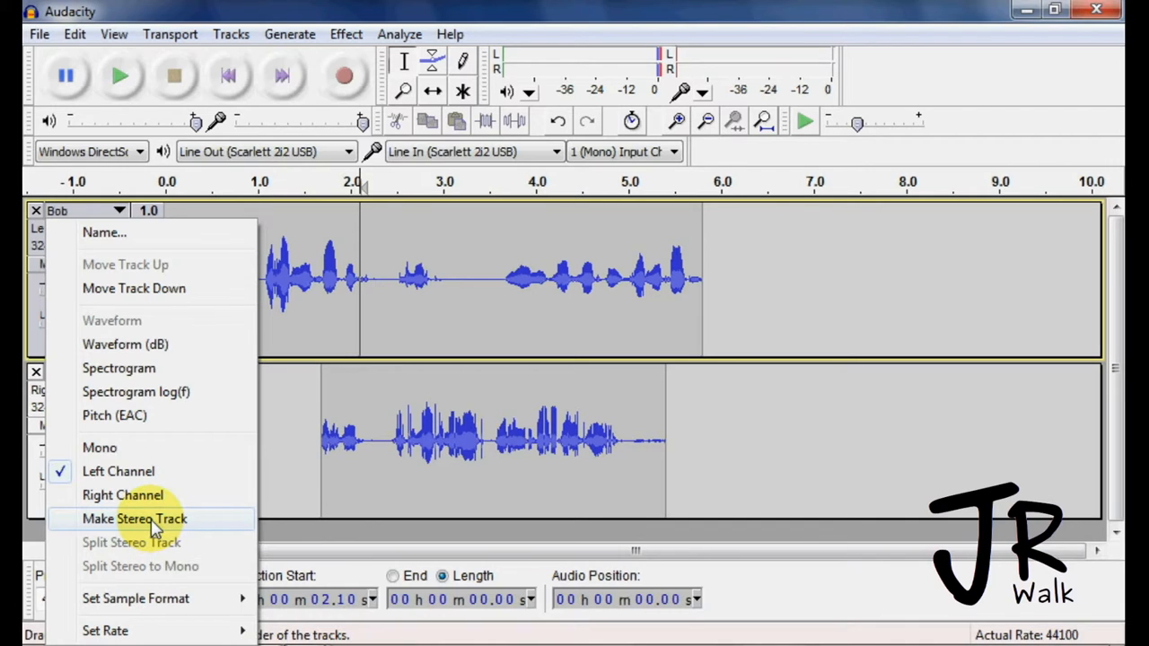
{"action": "left_click", "coordinate": [139, 519]}
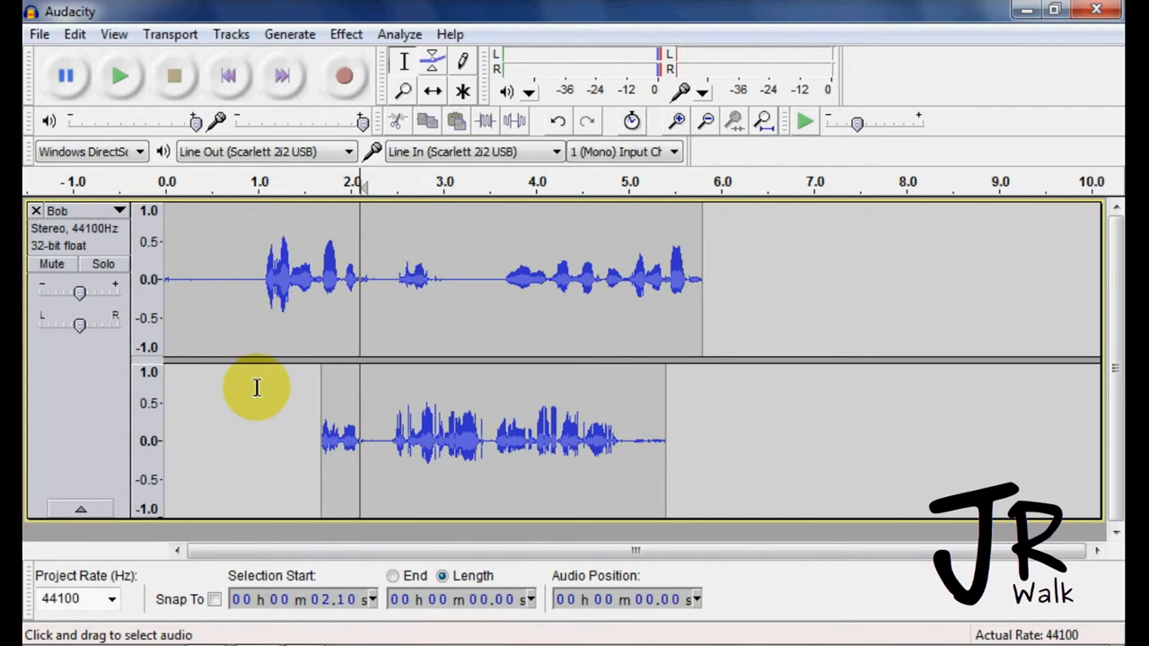
{"action": "mouse_move", "coordinate": [255, 355]}
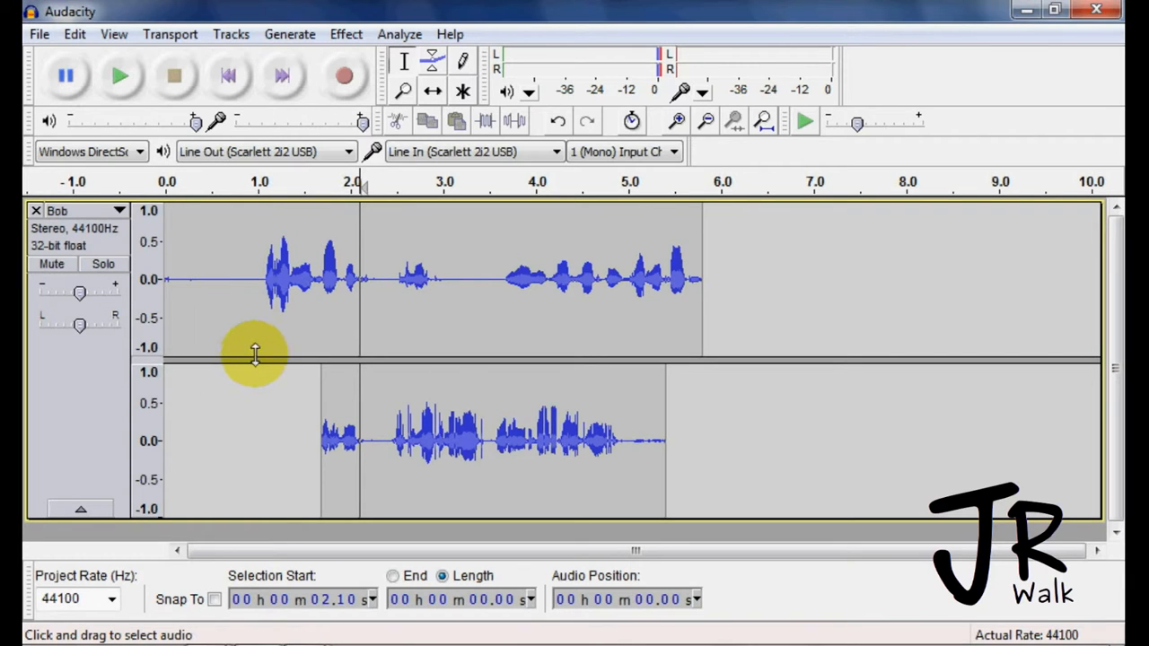
{"action": "mouse_move", "coordinate": [342, 336]}
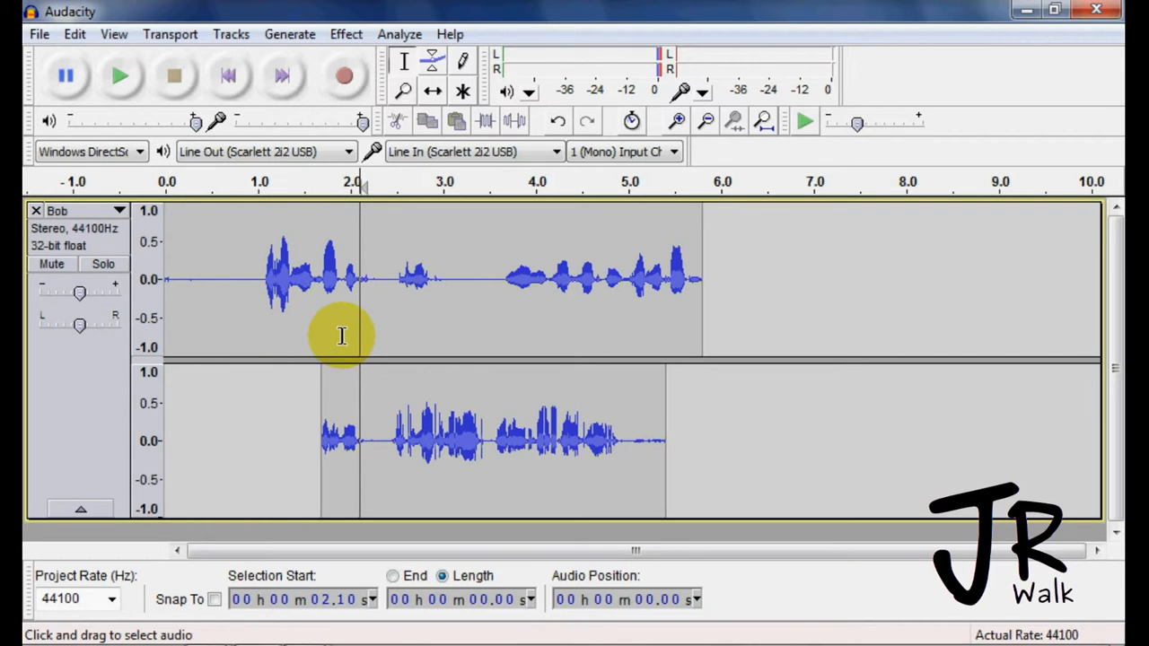
{"action": "mouse_move", "coordinate": [307, 339]}
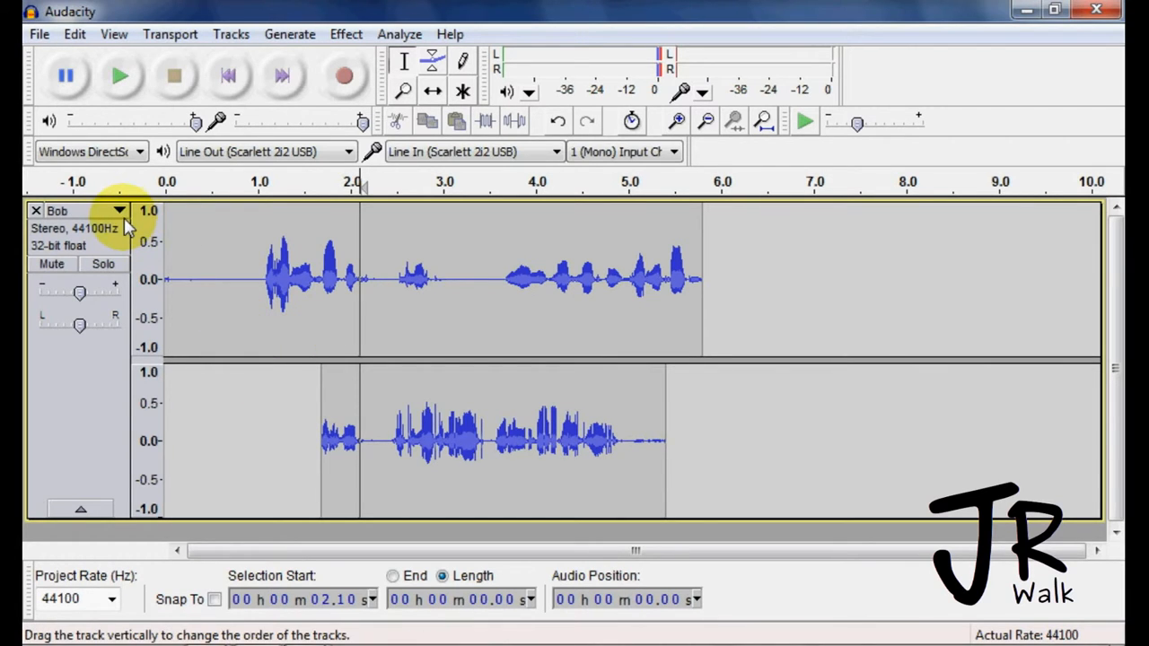
- Use Split Stereo Track to separate Bob into left and right channel tracks
{"action": "left_click", "coordinate": [125, 210]}
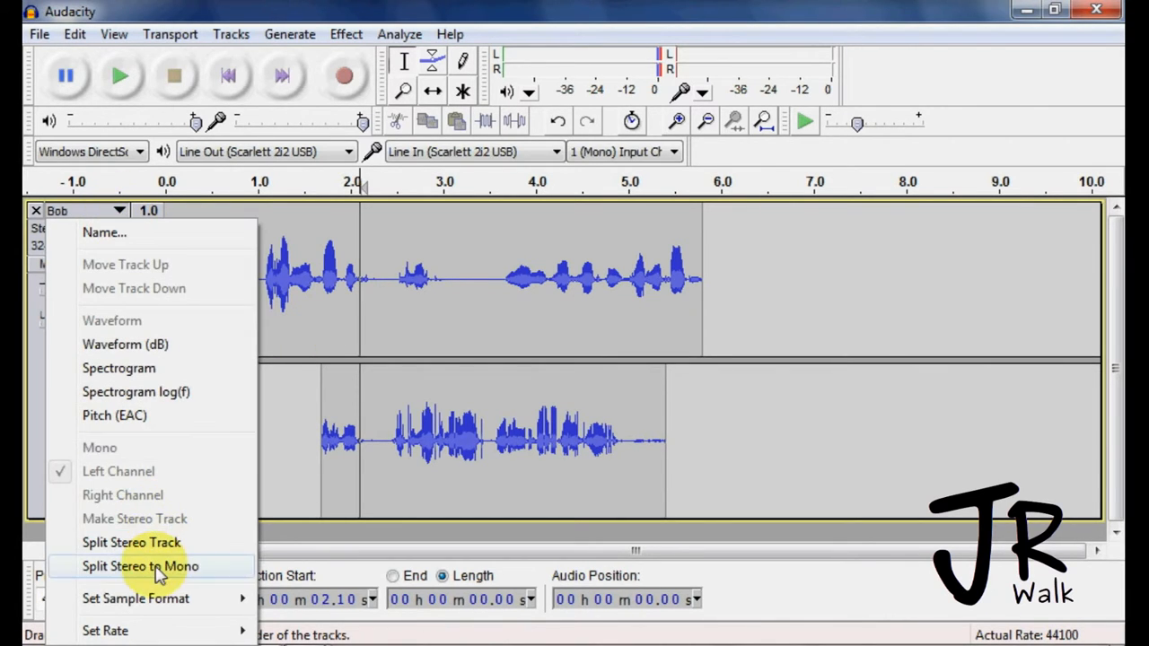
{"action": "left_click", "coordinate": [141, 565]}
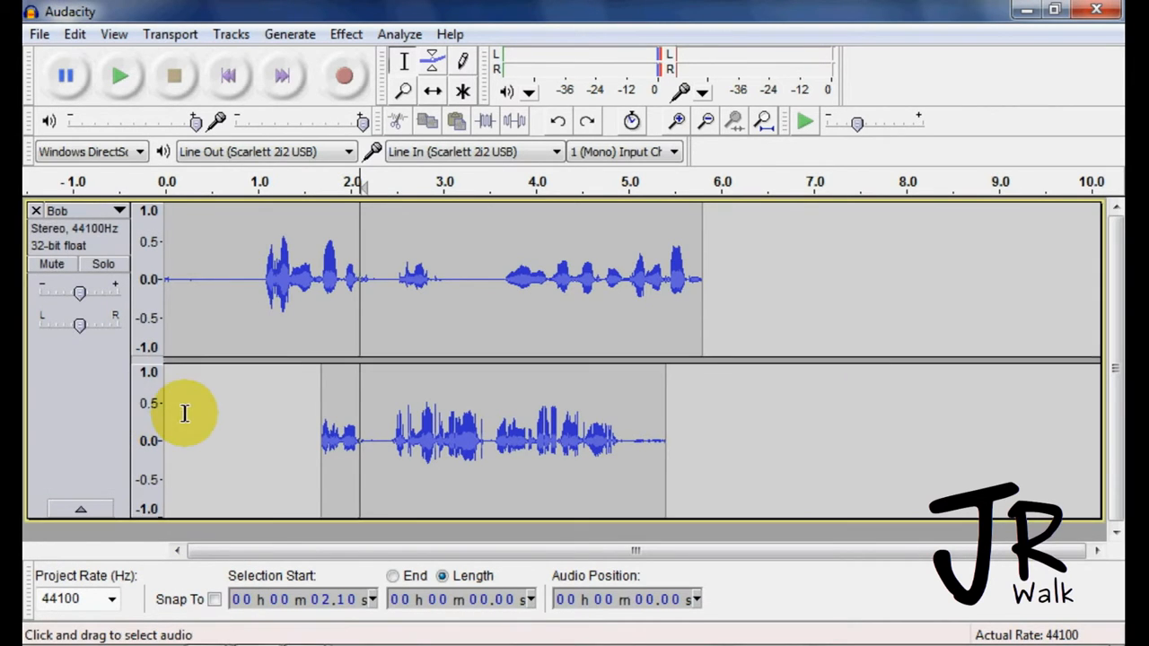
{"action": "left_click", "coordinate": [118, 210]}
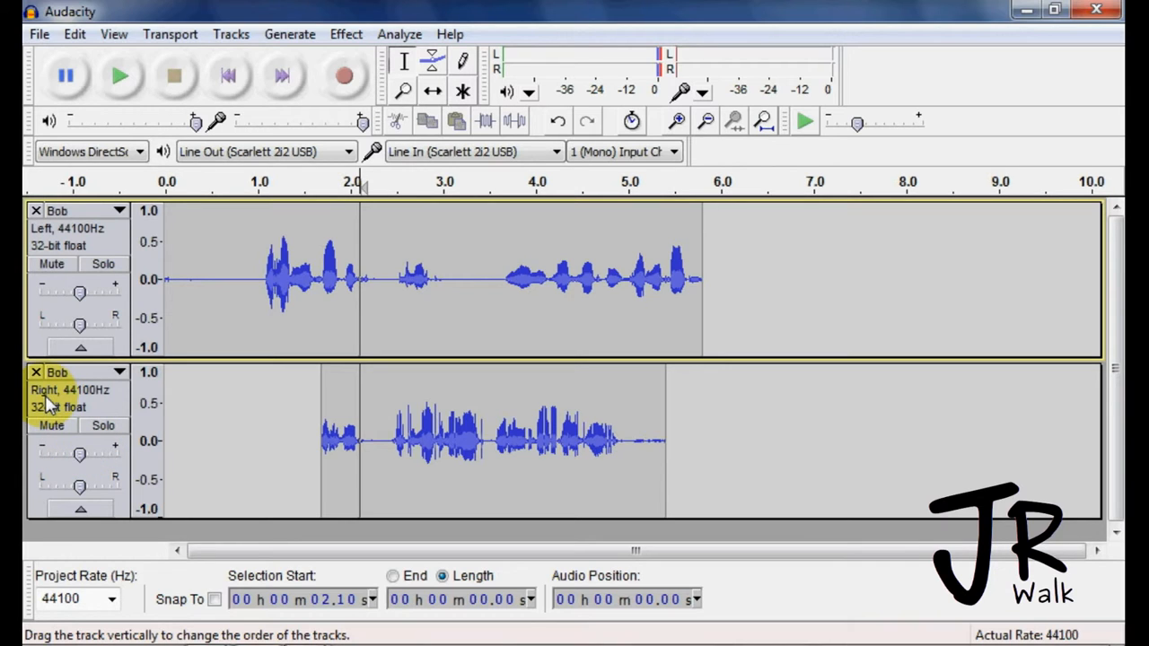
{"action": "left_click", "coordinate": [116, 210]}
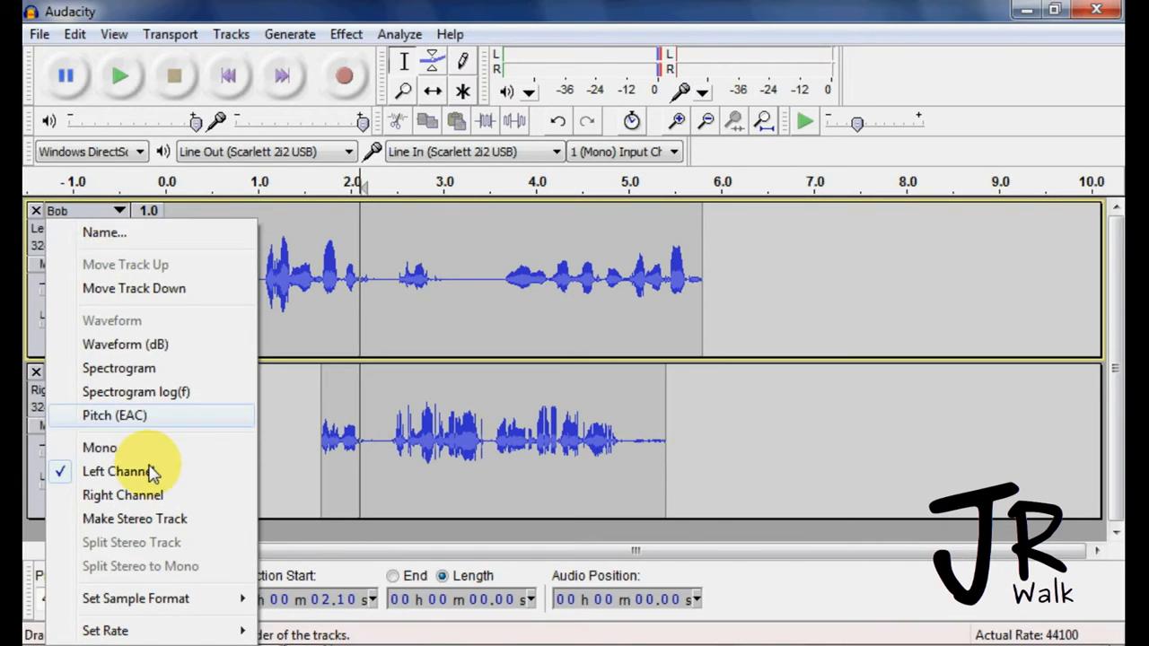
- Select audio in the left Bob track, then drag its border to shrink its height
{"action": "left_click", "coordinate": [117, 631]}
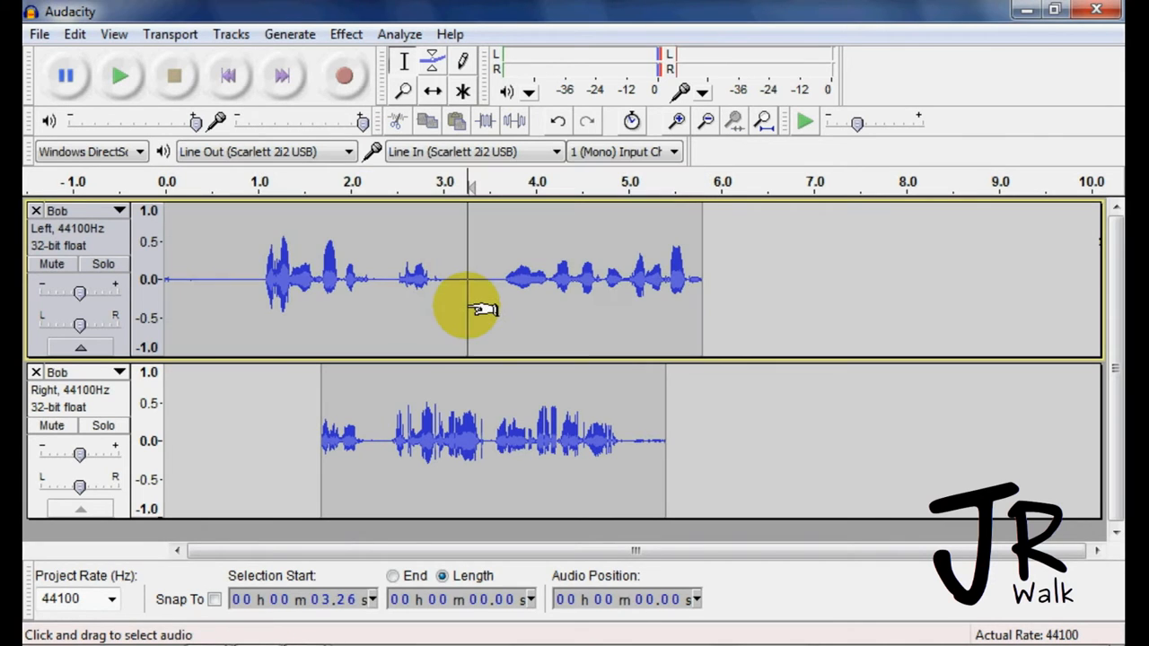
{"action": "left_click_drag", "start_coordinate": [481, 278], "coordinate": [552, 278]}
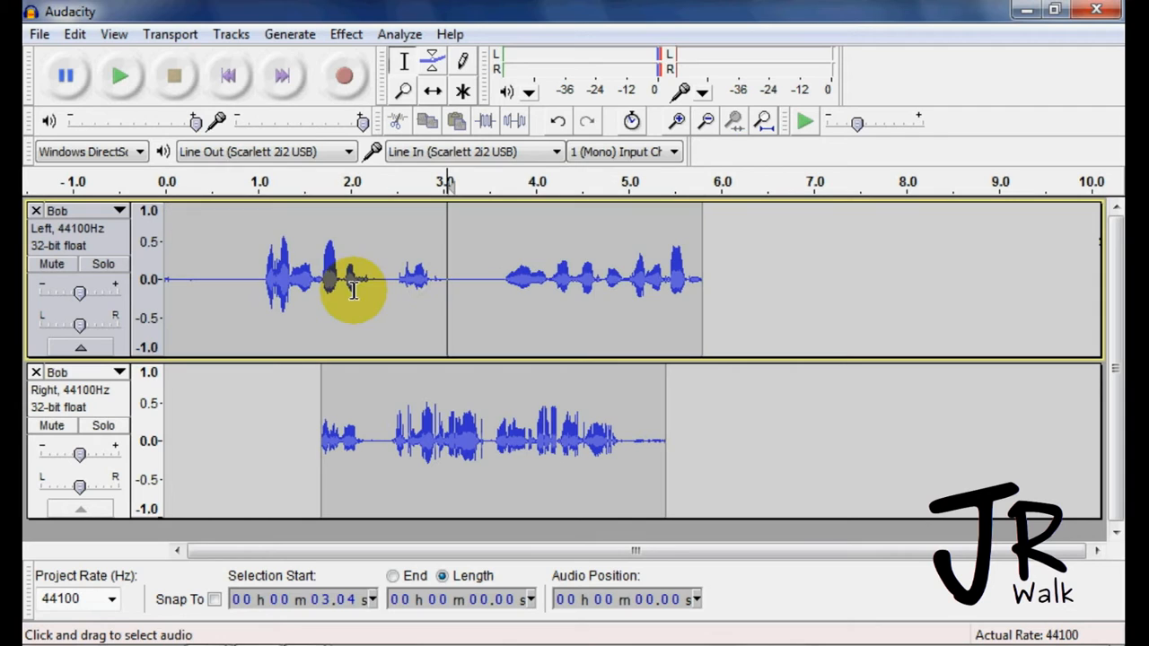
{"action": "mouse_move", "coordinate": [112, 250]}
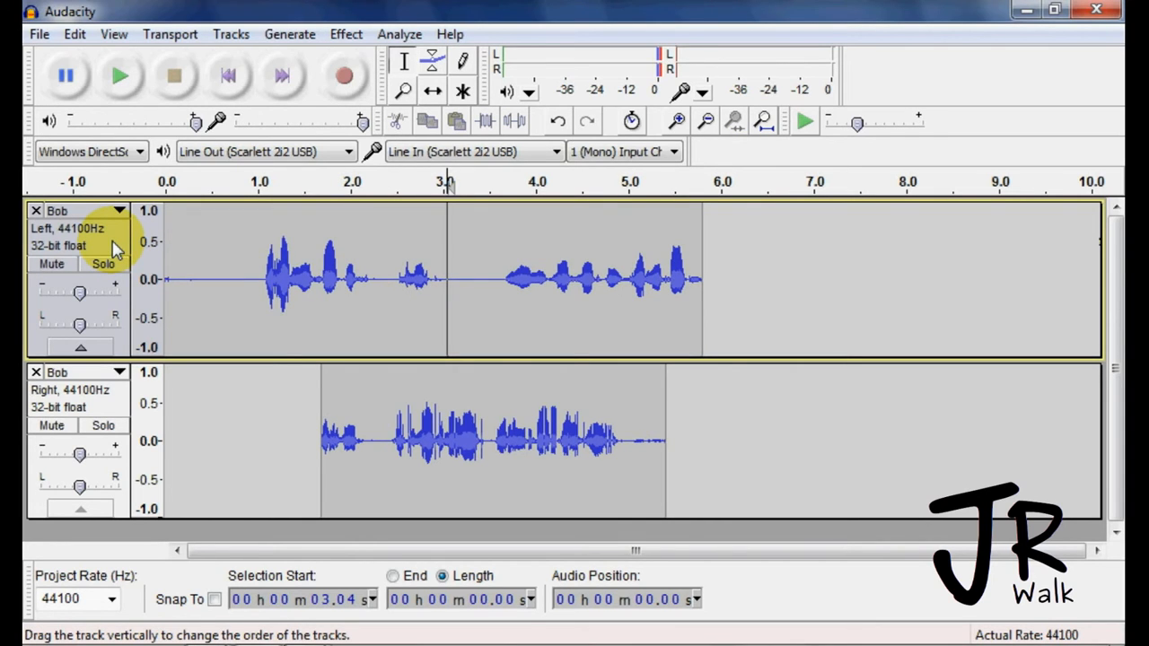
{"action": "left_click_drag", "start_coordinate": [166, 279], "coordinate": [700, 279]}
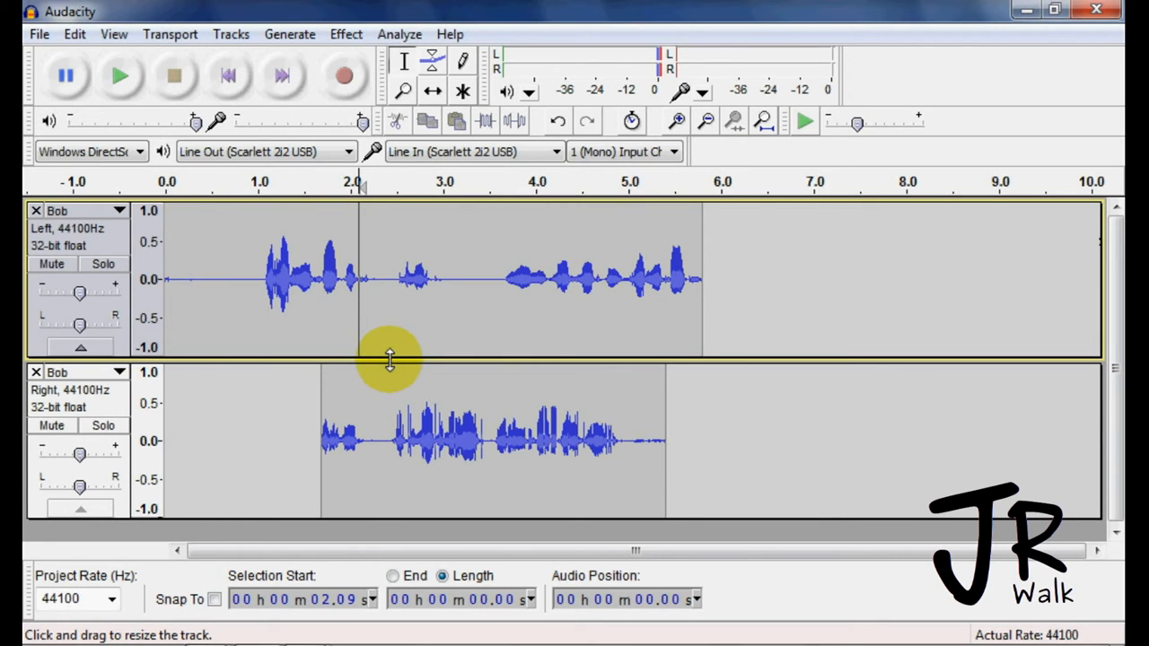
{"action": "left_click_drag", "start_coordinate": [390, 359], "coordinate": [412, 327]}
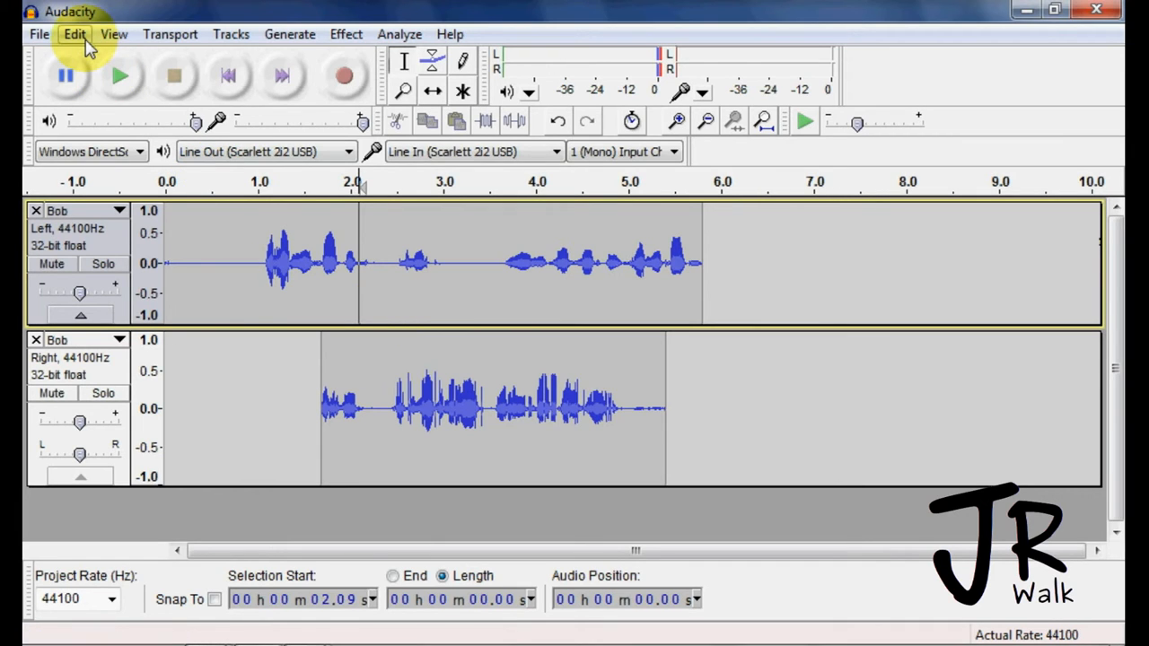
- Enable 'Automatically fit tracks vertically zoomed' under Preferences > Tracks
{"action": "left_click", "coordinate": [73, 34]}
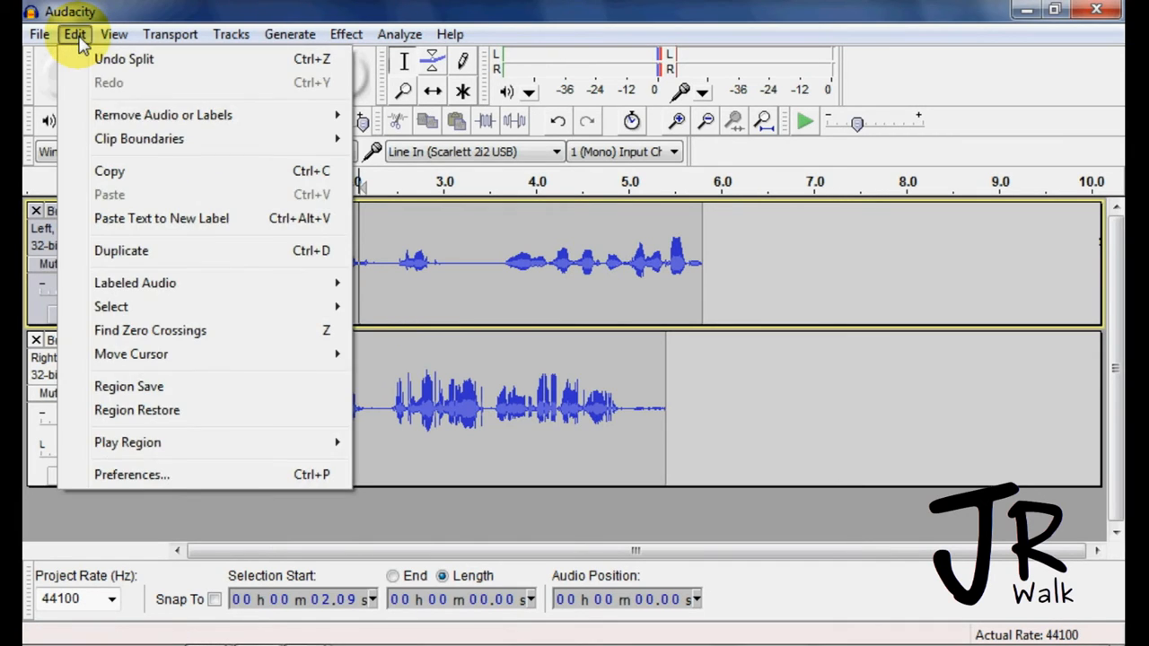
{"action": "left_click", "coordinate": [350, 409]}
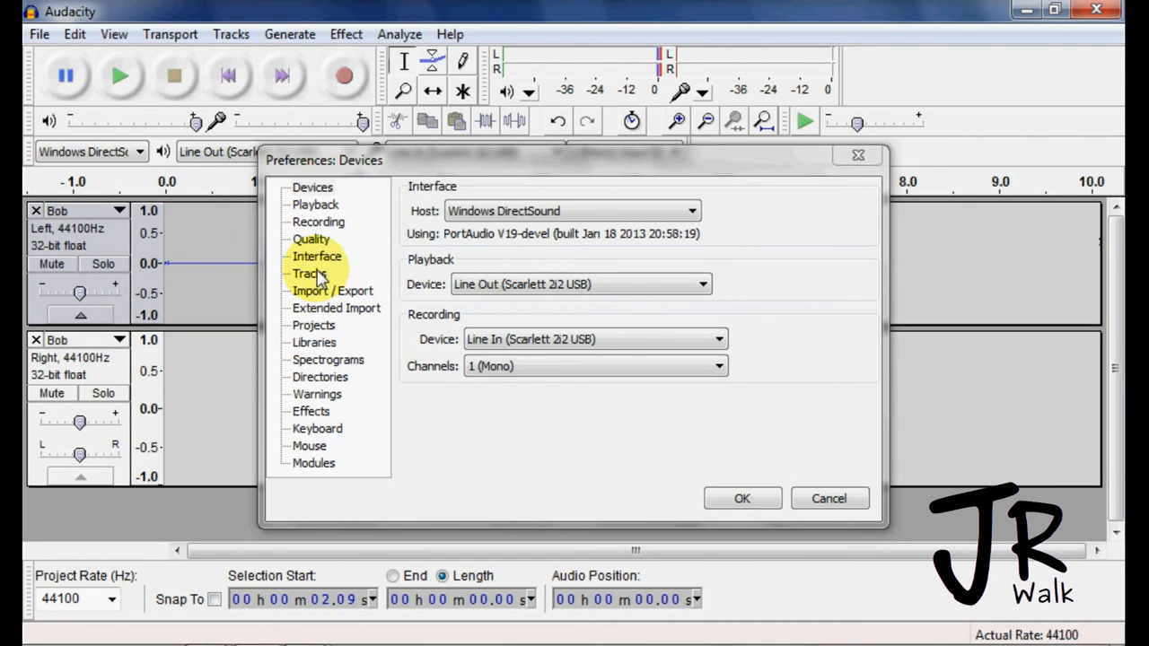
{"action": "left_click", "coordinate": [308, 273]}
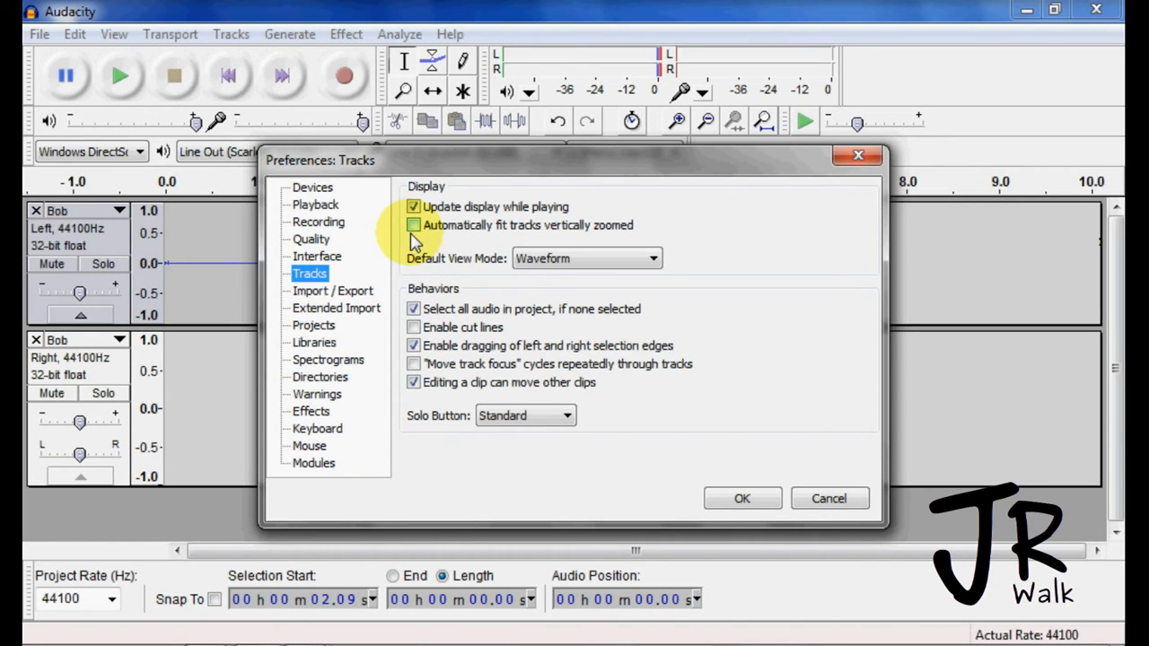
{"action": "left_click", "coordinate": [414, 225]}
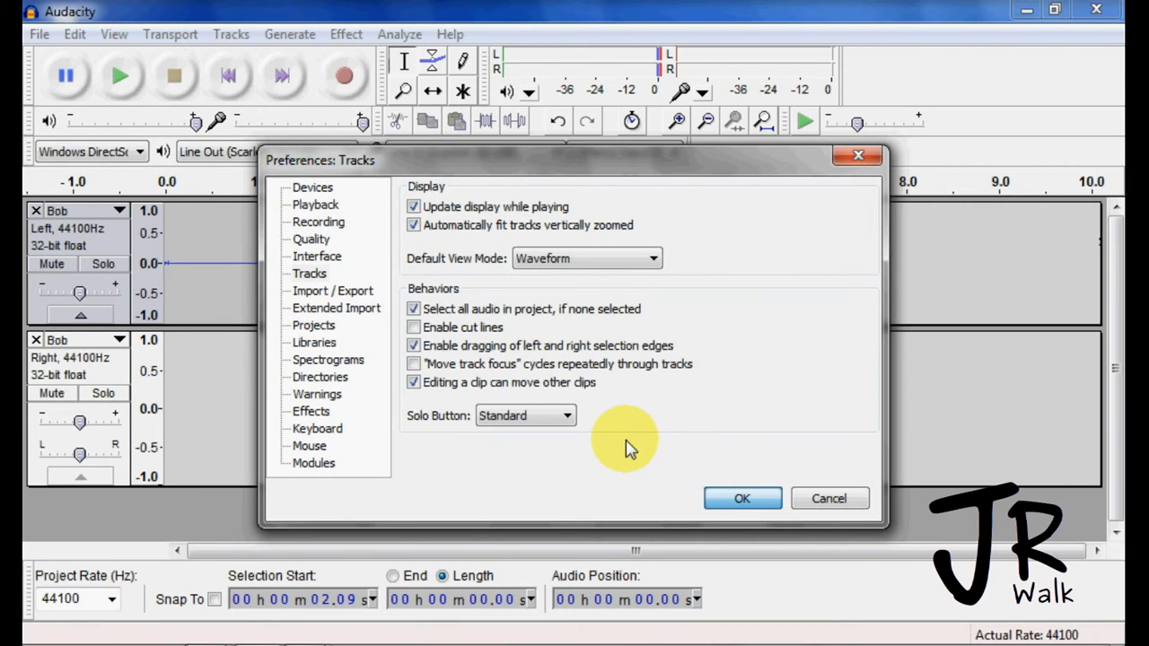
{"action": "mouse_move", "coordinate": [685, 391]}
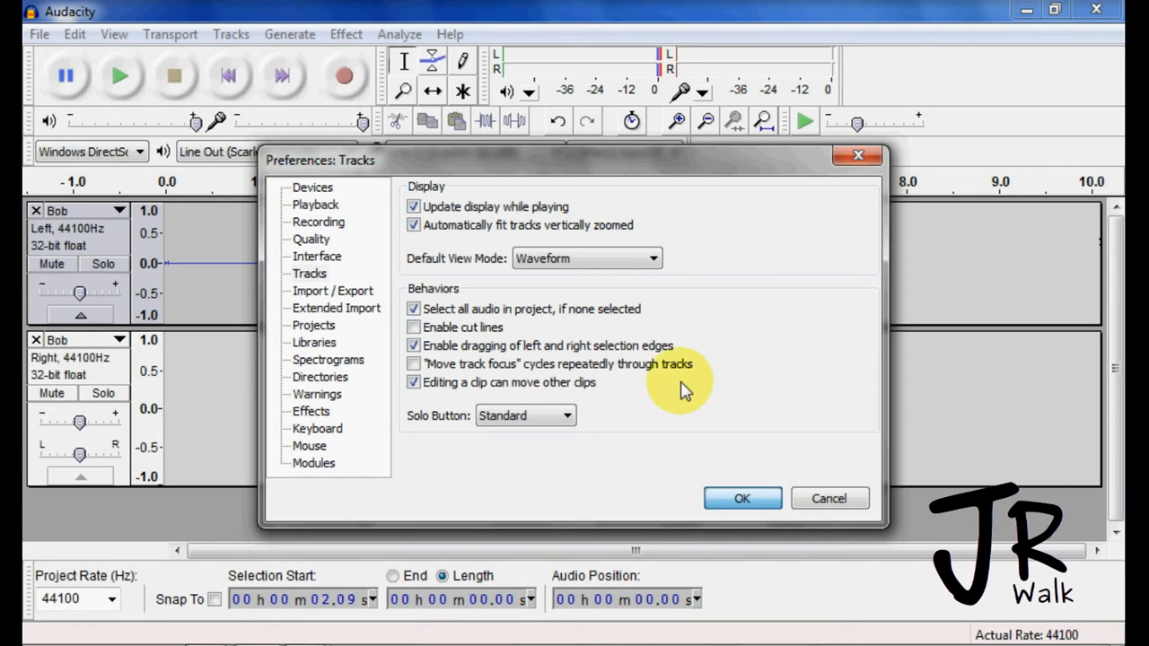
{"action": "left_click", "coordinate": [742, 498]}
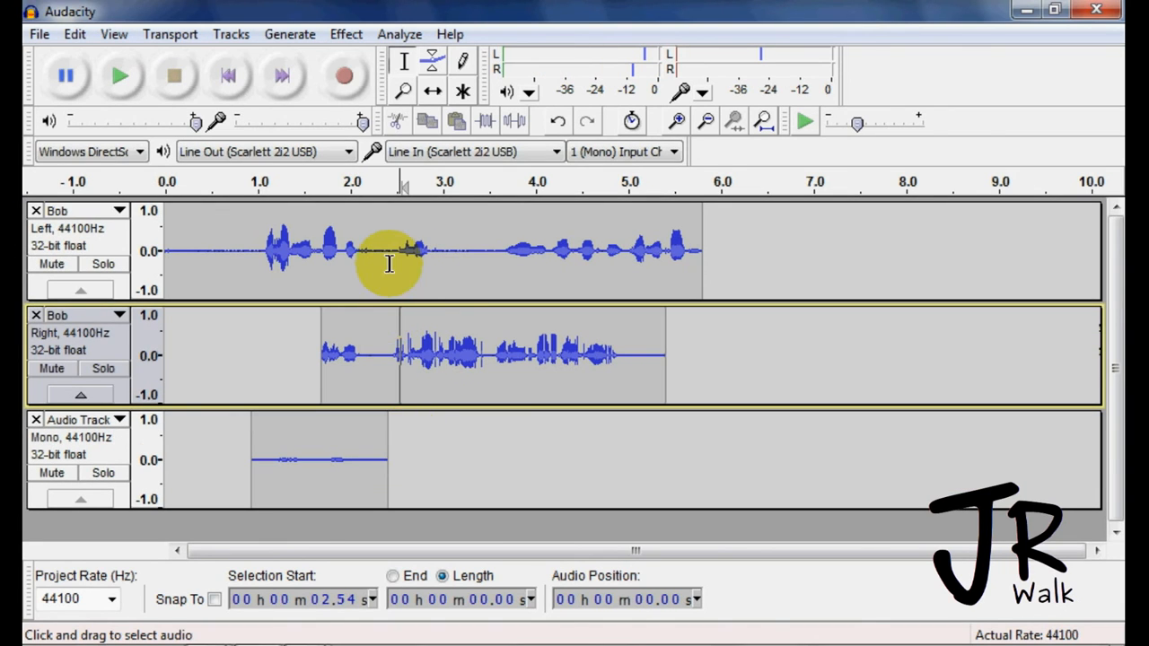
{"action": "mouse_move", "coordinate": [415, 468]}
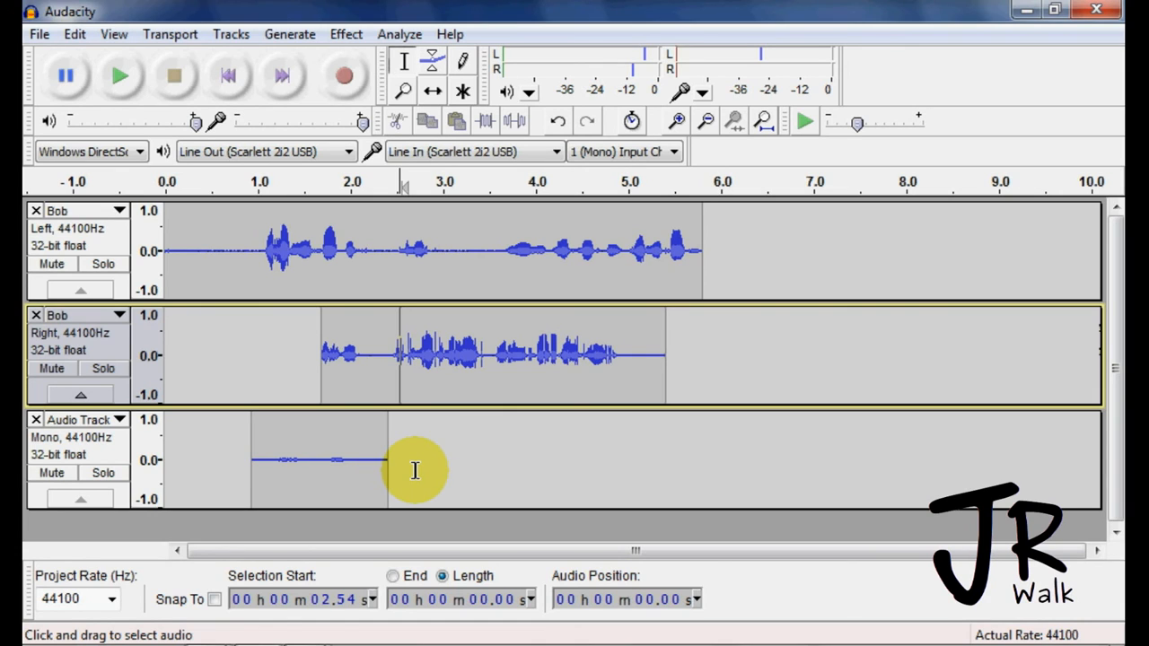
{"action": "mouse_move", "coordinate": [435, 463]}
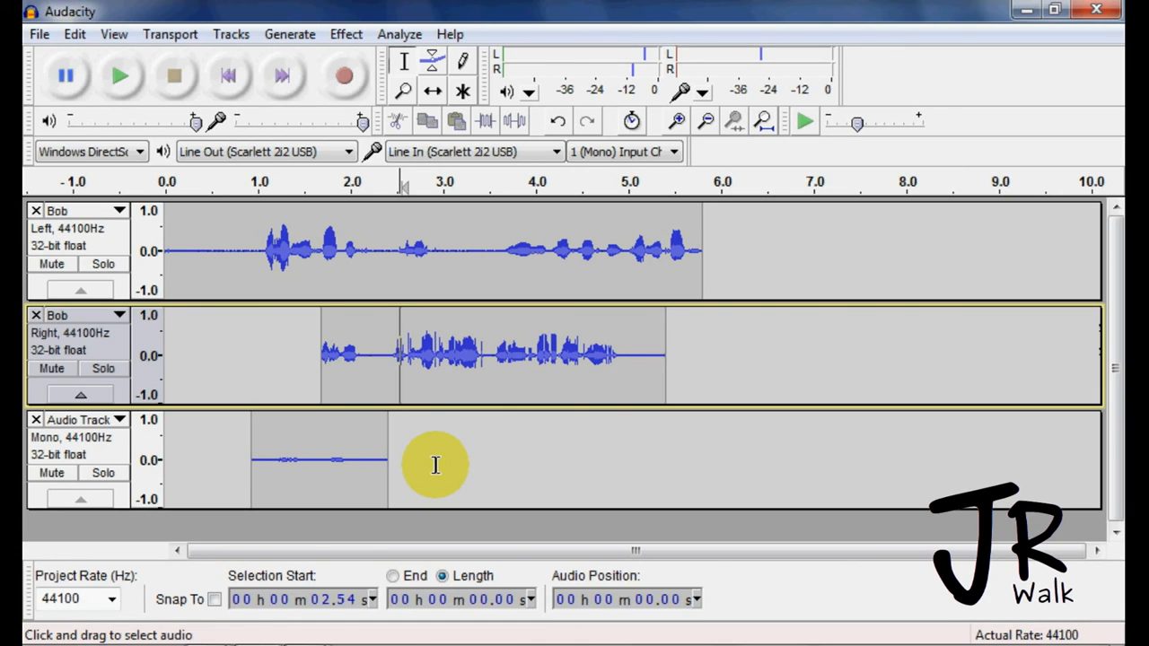